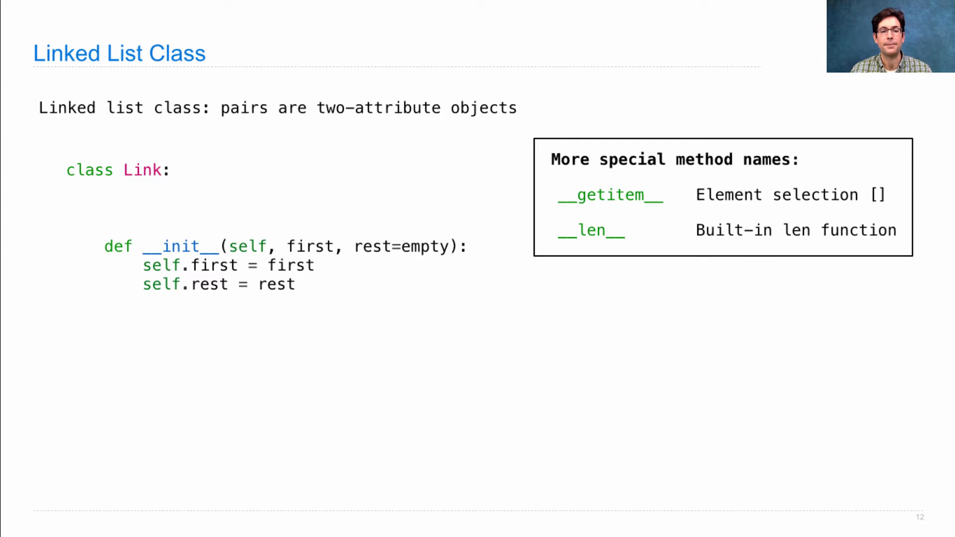
{"action": "mouse_move", "coordinate": [318, 247]}
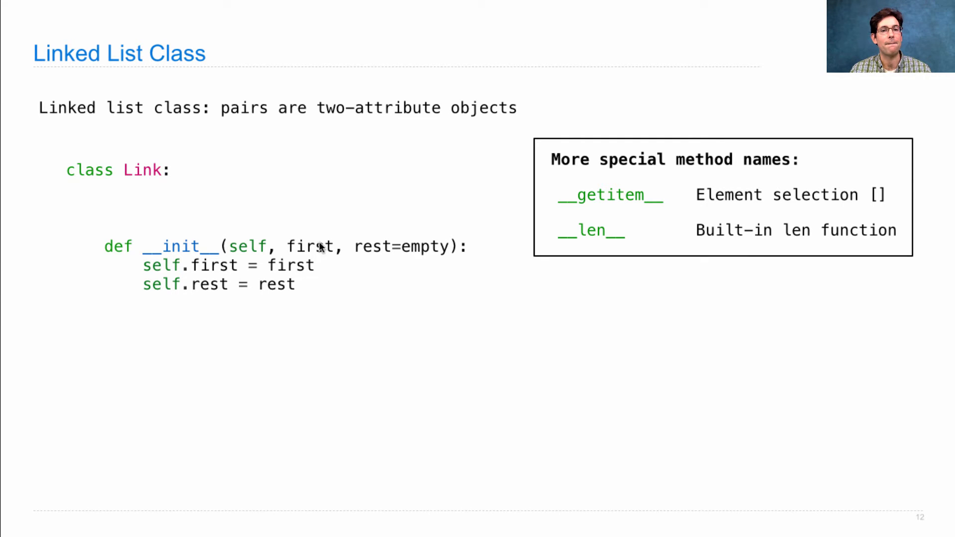
{"action": "mouse_move", "coordinate": [368, 257]}
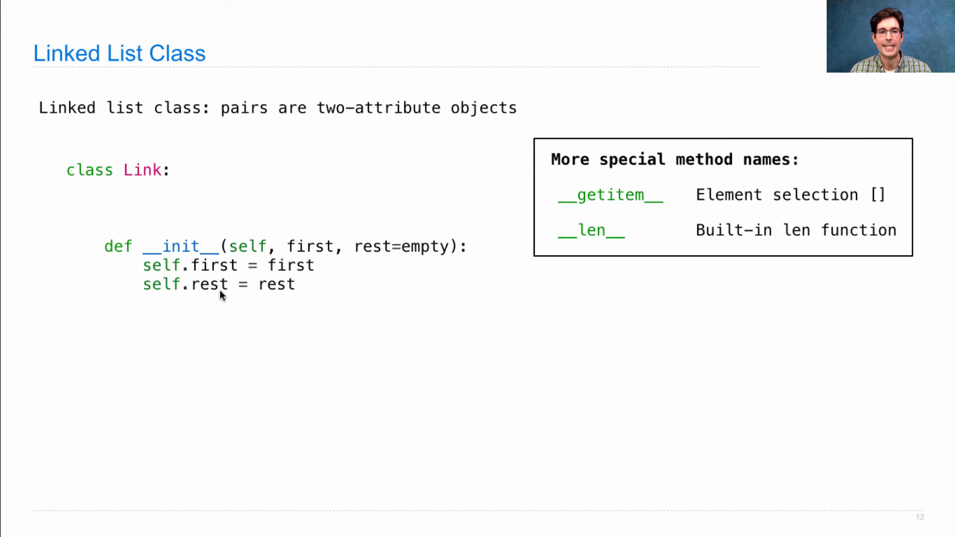
{"action": "mouse_move", "coordinate": [381, 256]}
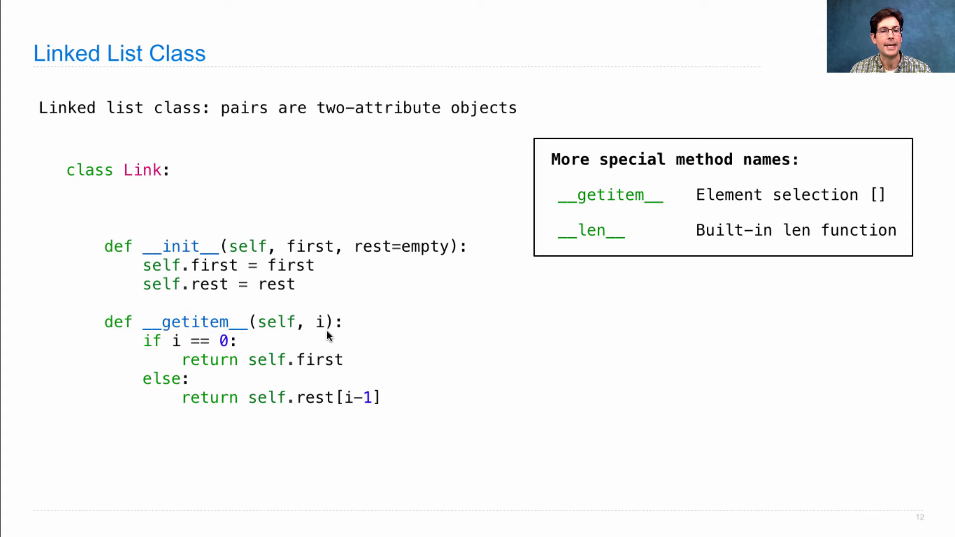
{"action": "mouse_move", "coordinate": [351, 345]}
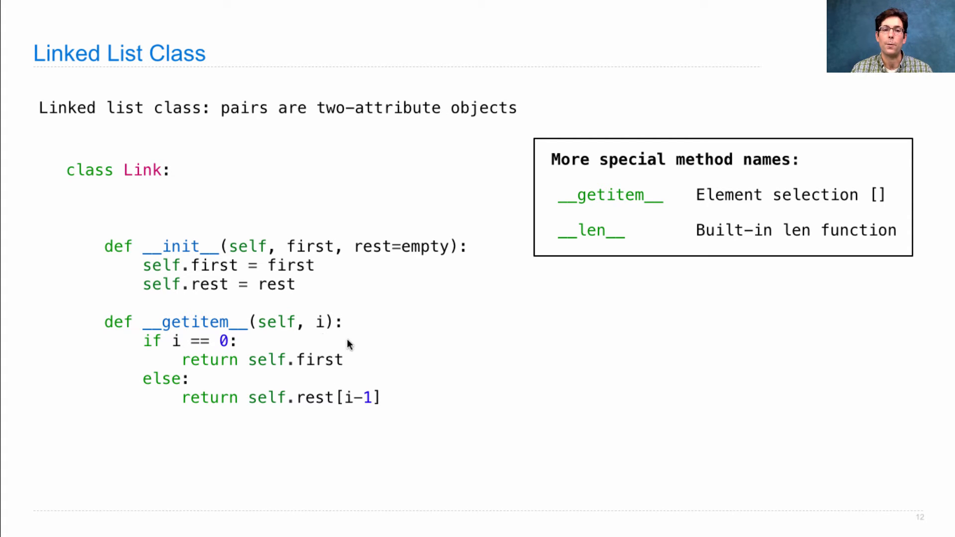
{"action": "mouse_move", "coordinate": [298, 382]}
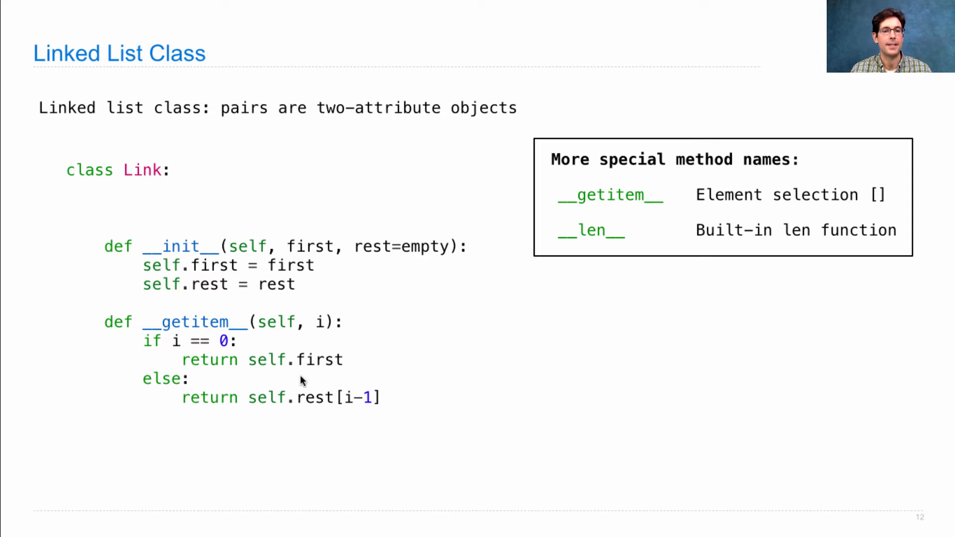
{"action": "mouse_move", "coordinate": [350, 411]}
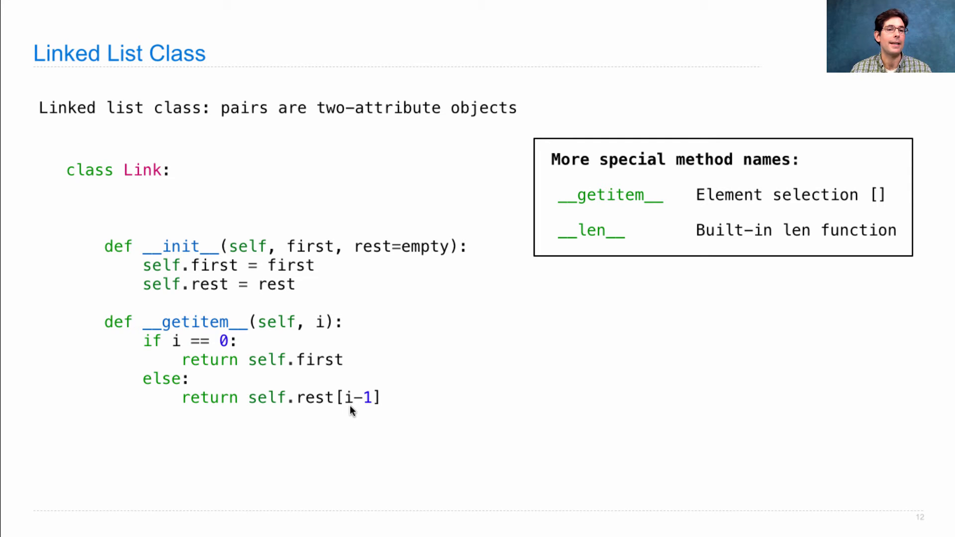
{"action": "mouse_move", "coordinate": [372, 408]}
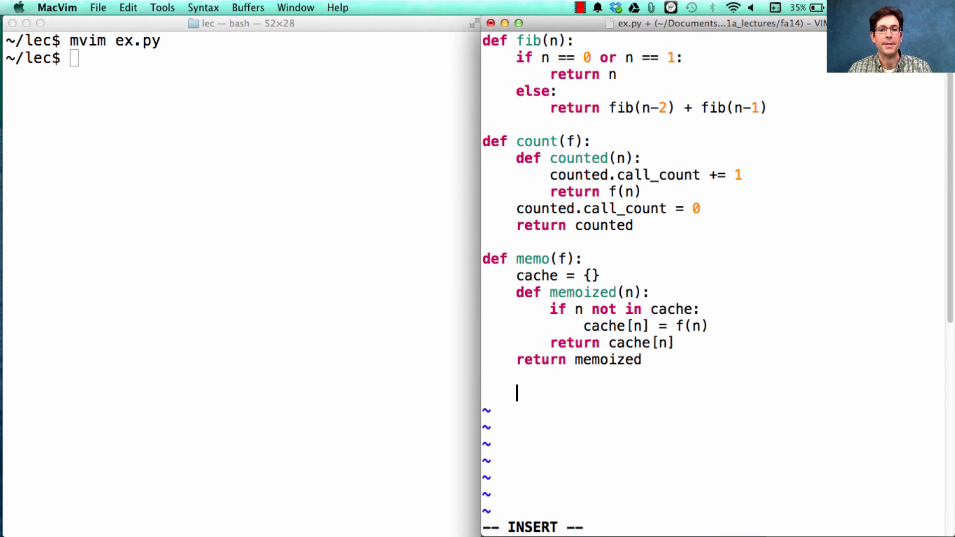
Step: Write class Link with empty = () and __init__(self, first, rest=empty) storing self.first and self.rest
{"action": "type", "text": "class L"}
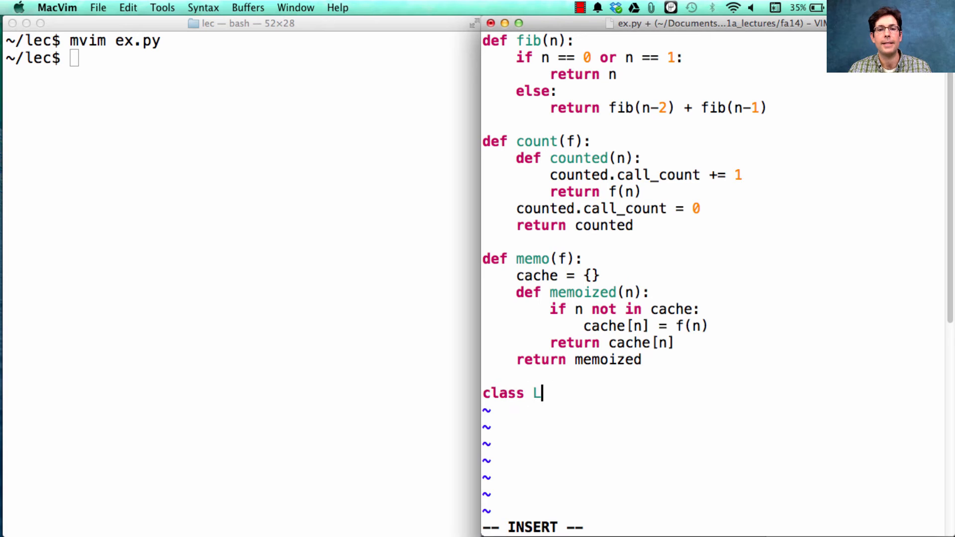
{"action": "type", "text": "ink:"}
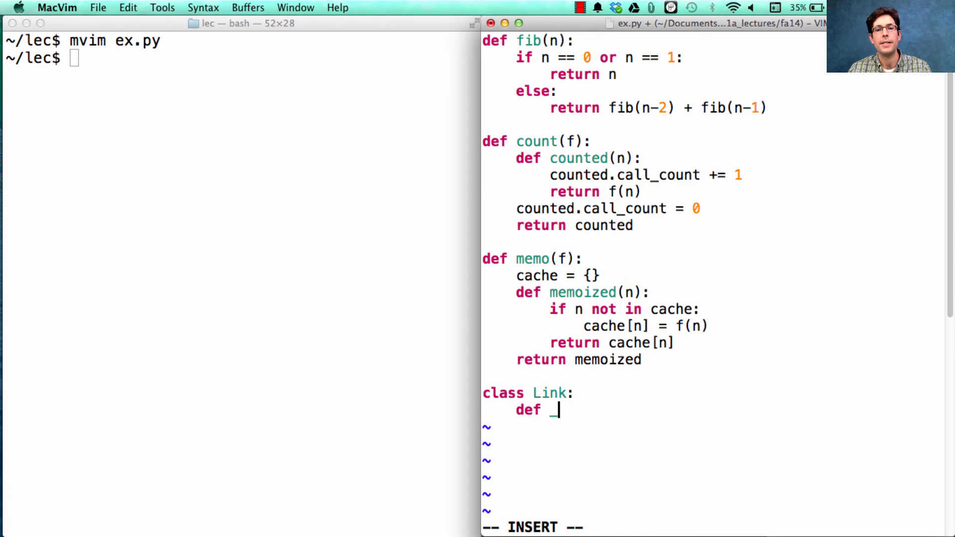
{"action": "type", "text": "_init__(sel"}
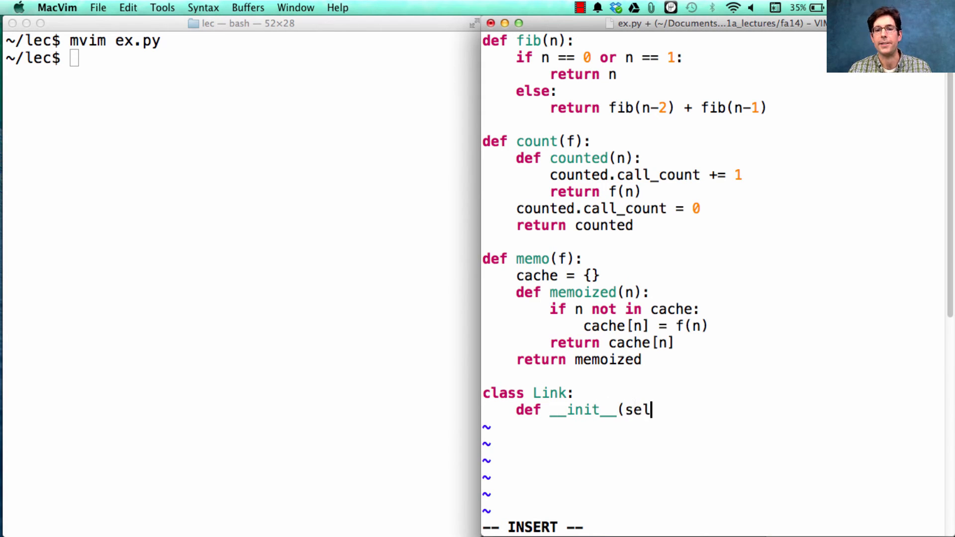
{"action": "type", "text": "f, first, rest"}
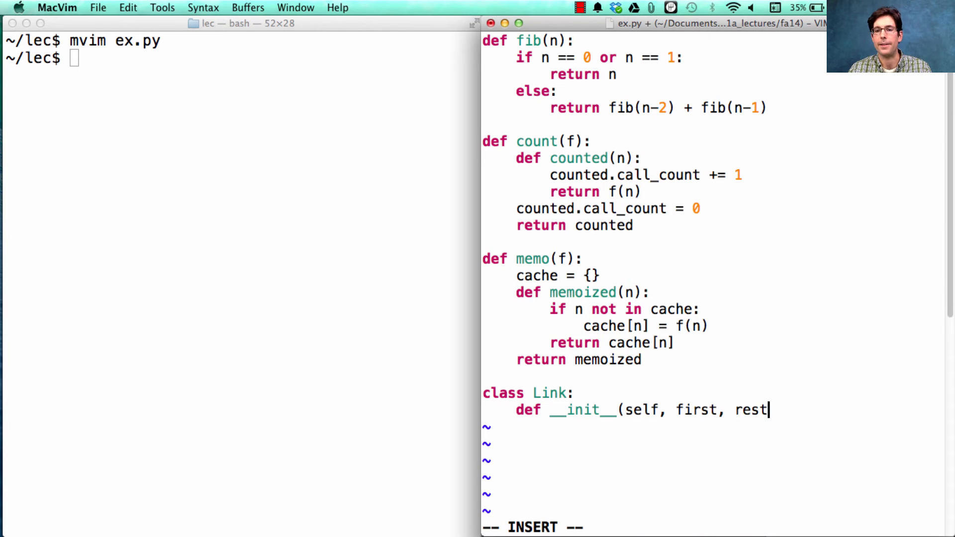
{"action": "type", "text": "=empty):"}
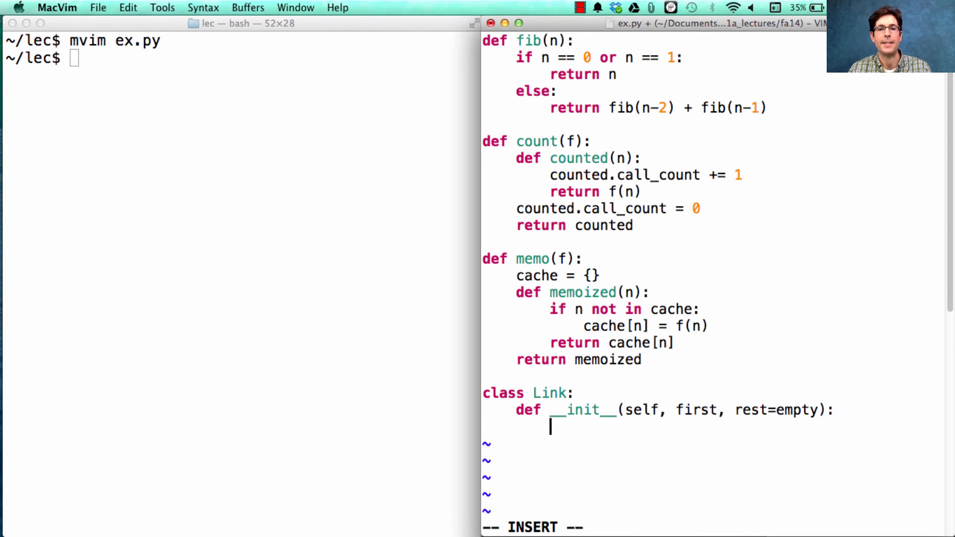
{"action": "type", "text": "self.first = first"}
{"action": "type", "text": "self.rest = rest"}
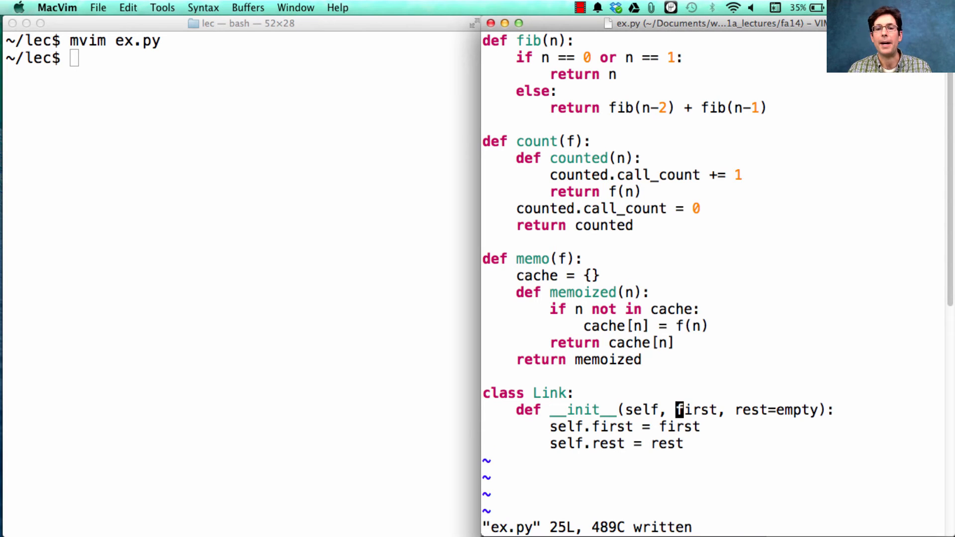
{"action": "type", "text": "empty = ("}
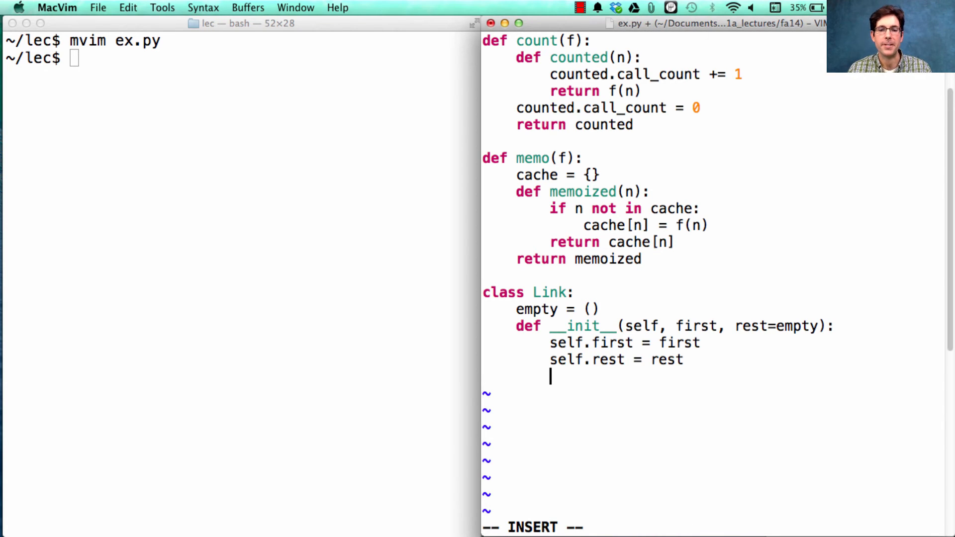
Step: Add __getitem__(self, i) returning self.first when i == 0, else self.rest[i-1]
{"action": "type", "text": "def __g"}
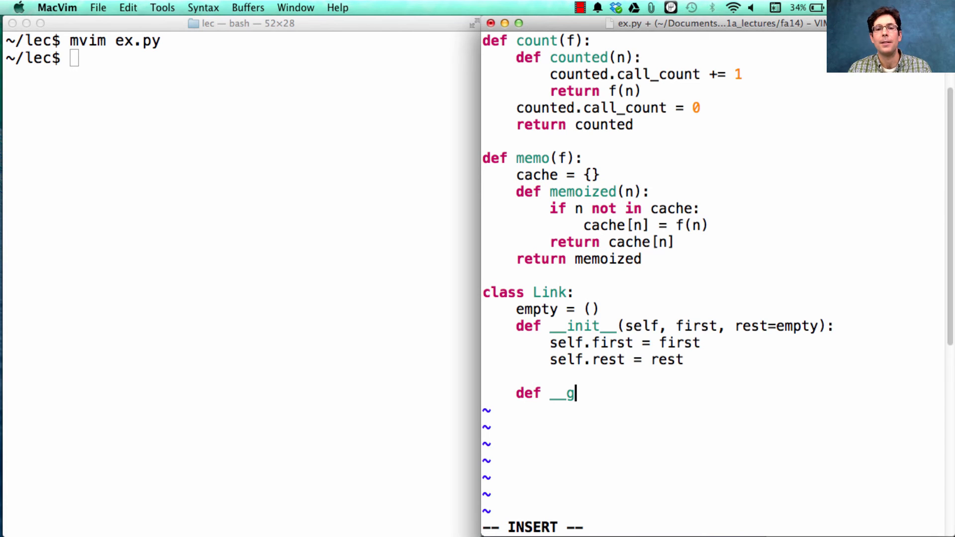
{"action": "type", "text": "etitm"}
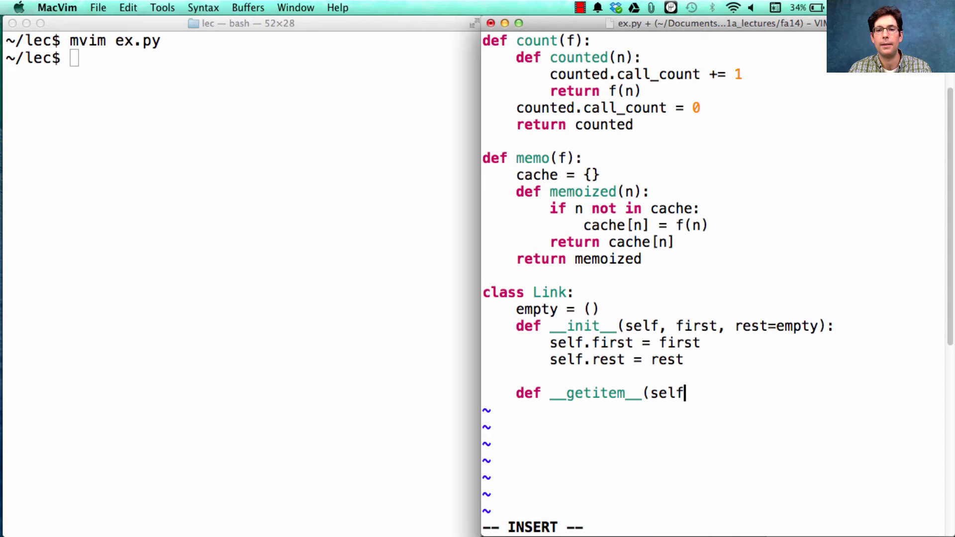
{"action": "type", "text": ","}
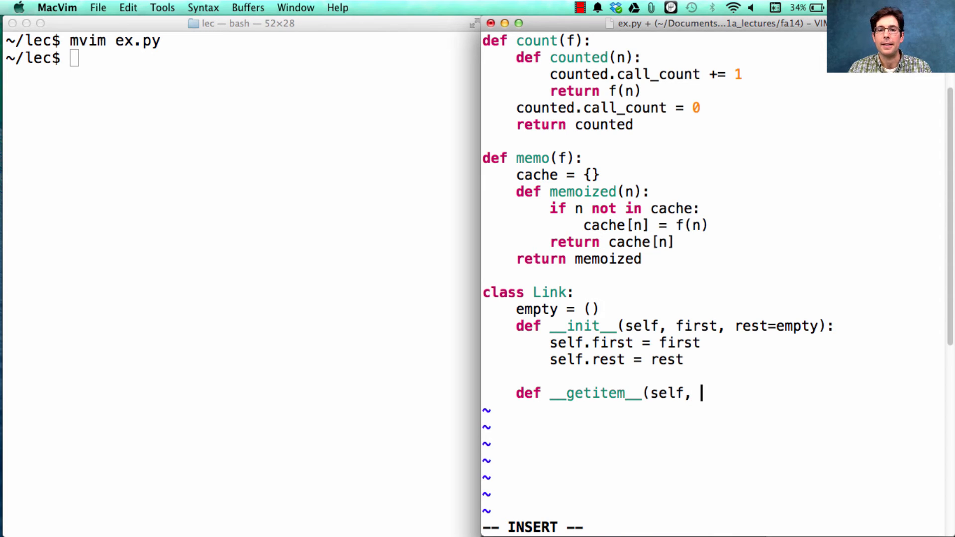
{"action": "type", "text": "i):"}
{"action": "type", "text": "if i ++"}
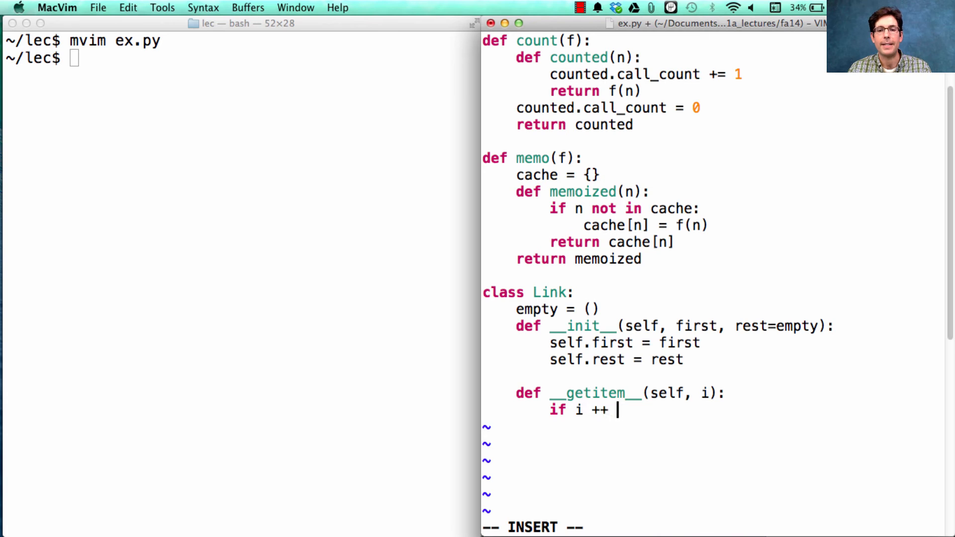
{"action": "type", "text": "== 0:"}
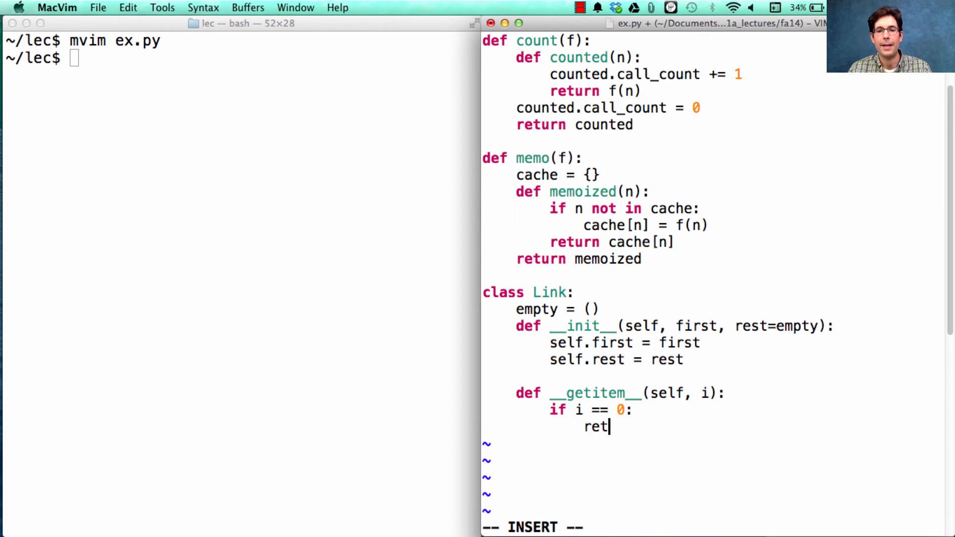
{"action": "type", "text": "urn self.irst"}
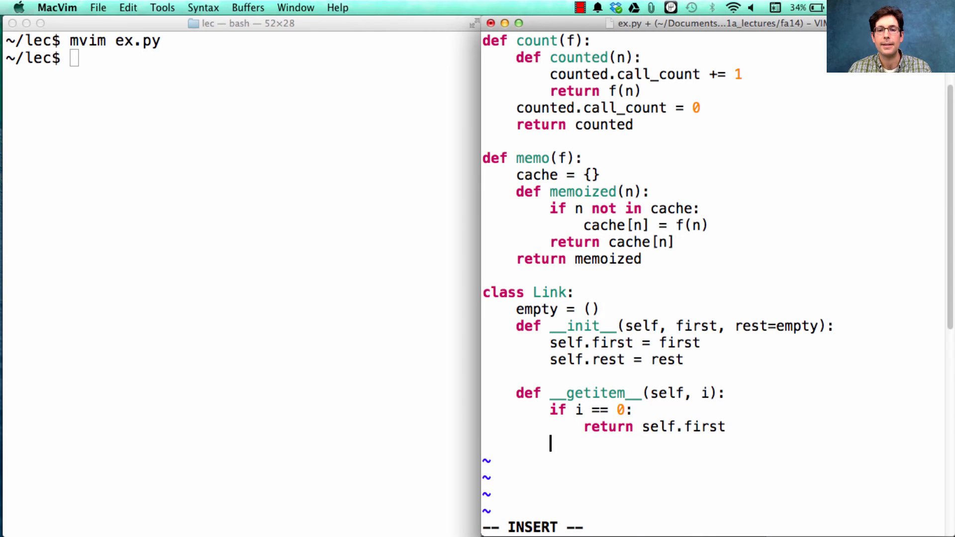
{"action": "type", "text": "else:"}
{"action": "type", "text": "return sel"}
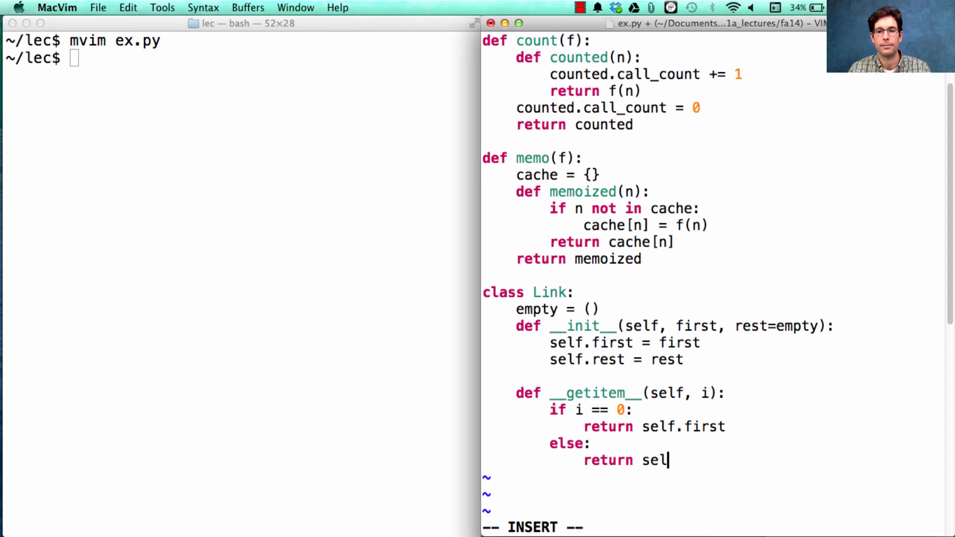
{"action": "type", "text": "f.re"}
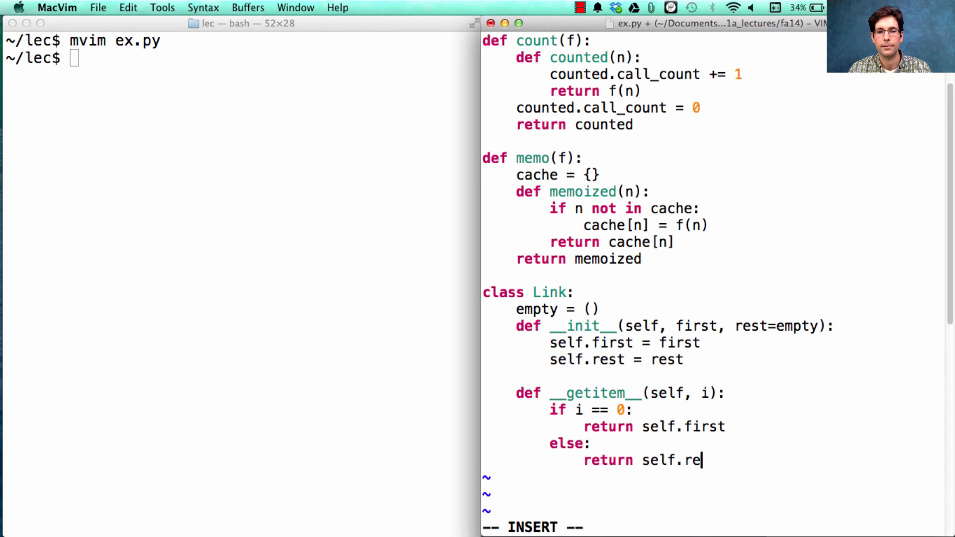
{"action": "type", "text": "st[i-1"}
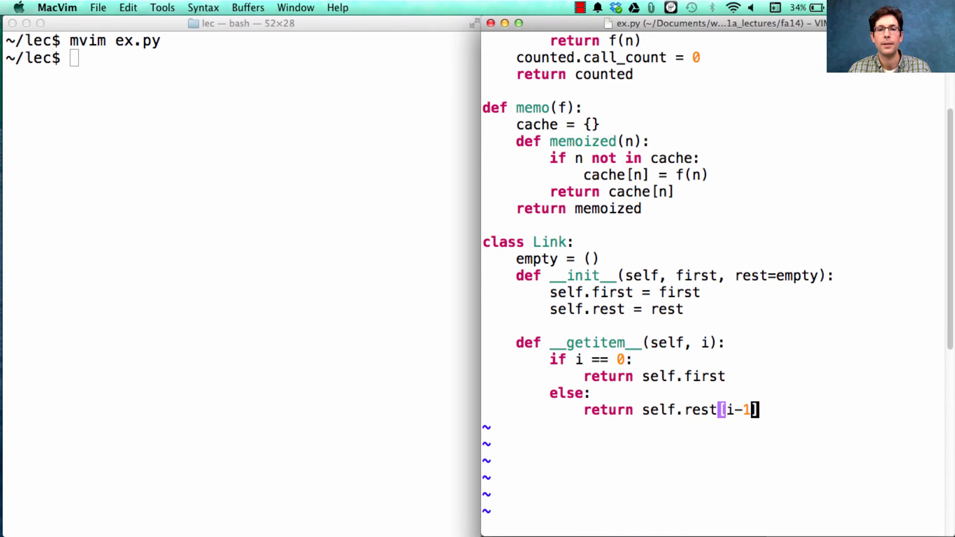
Step: Add __len__(self) returning 1 + len(self.rest) and save the file
{"action": "type", "text": "def __"}
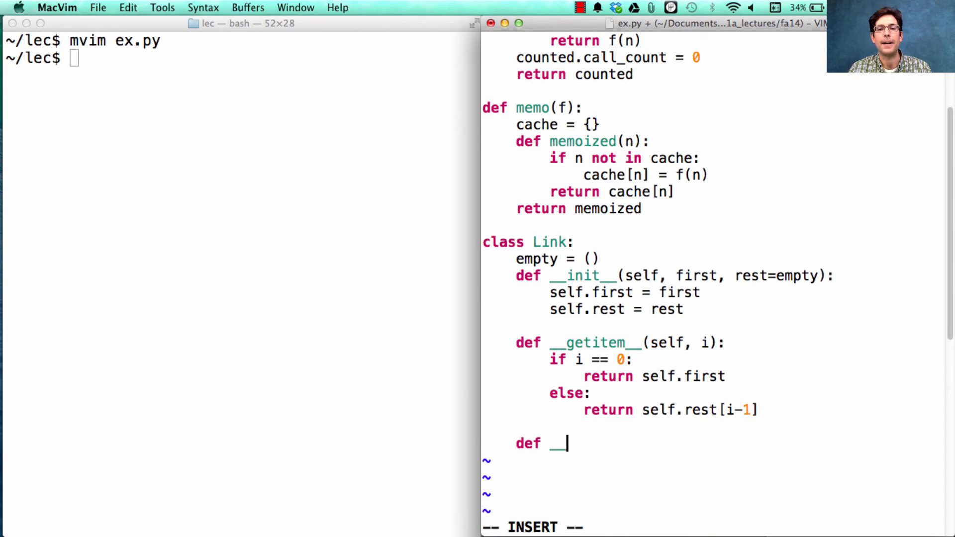
{"action": "type", "text": "__len__(s"}
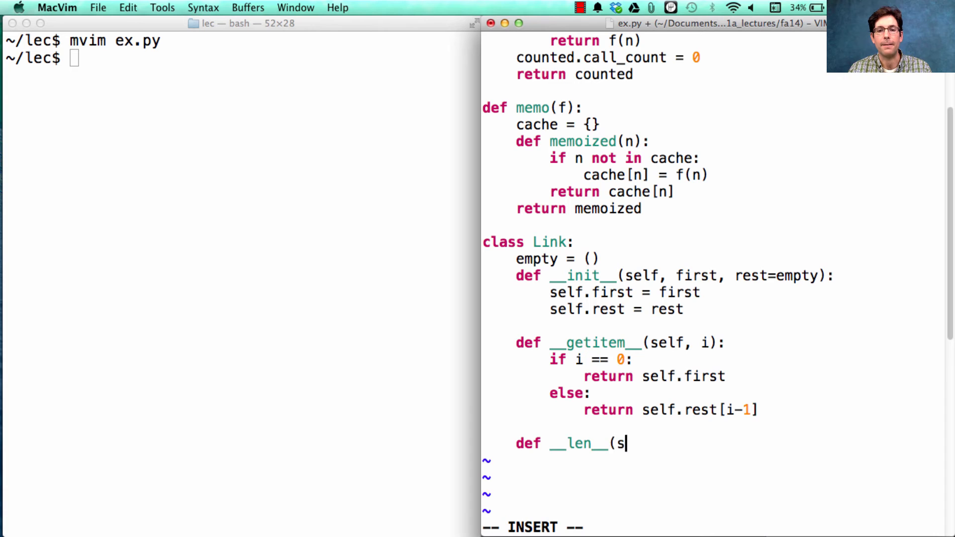
{"action": "type", "text": "elf):"}
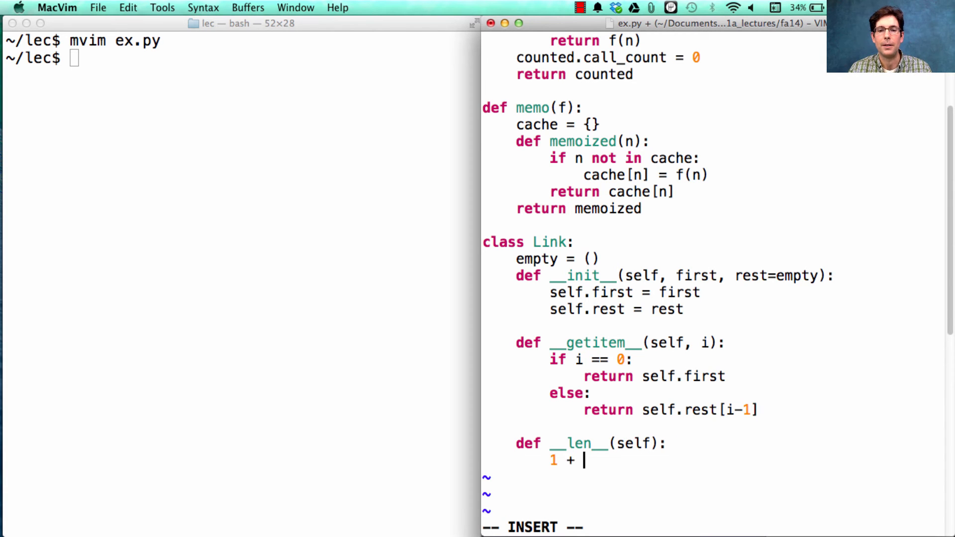
{"action": "type", "text": "len("}
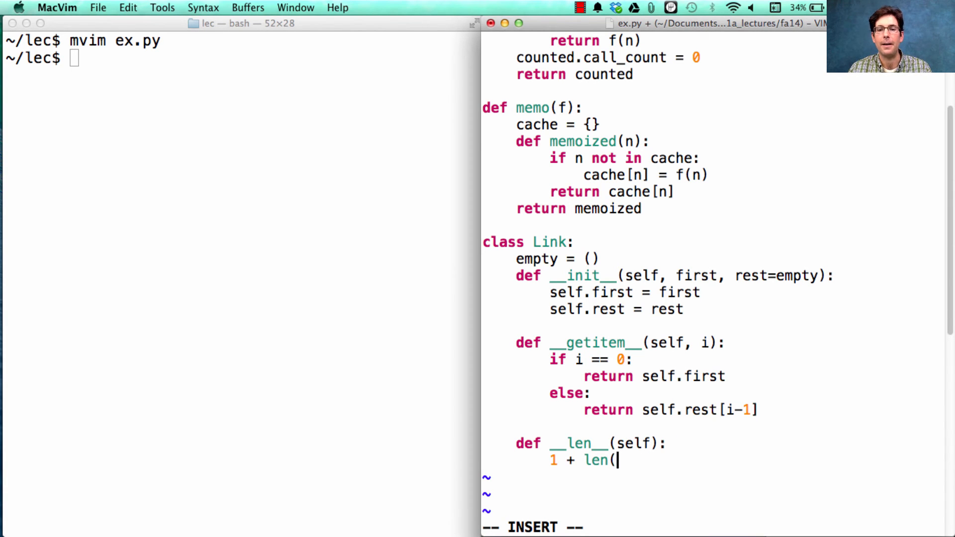
{"action": "type", "text": "self.rest)"}
{"action": "left_click", "coordinate": [239, 59]}
{"action": "type", "text": "s ="}
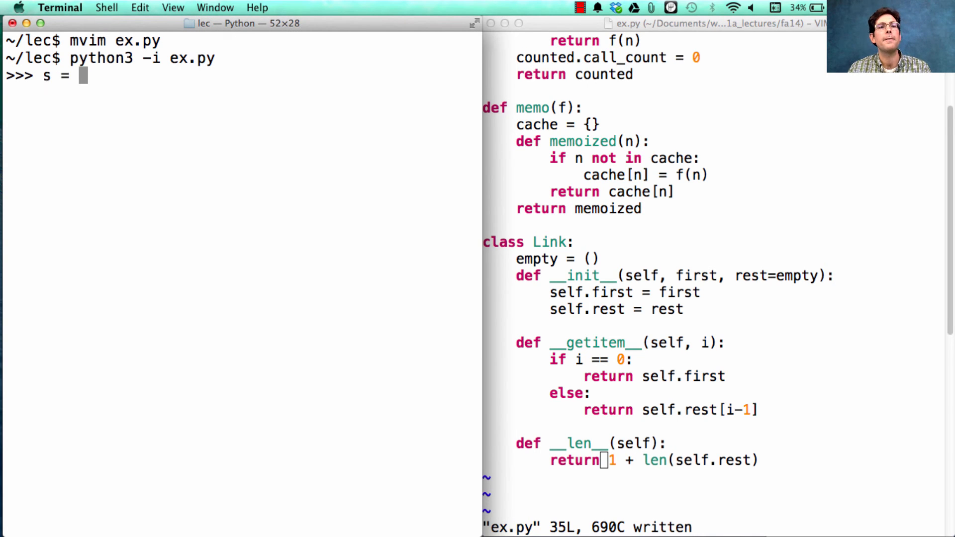
Step: In Python, build s = Link(3, Link(4, Link(5))) and check len(s) and indexing into s
{"action": "type", "text": "Link(3,"}
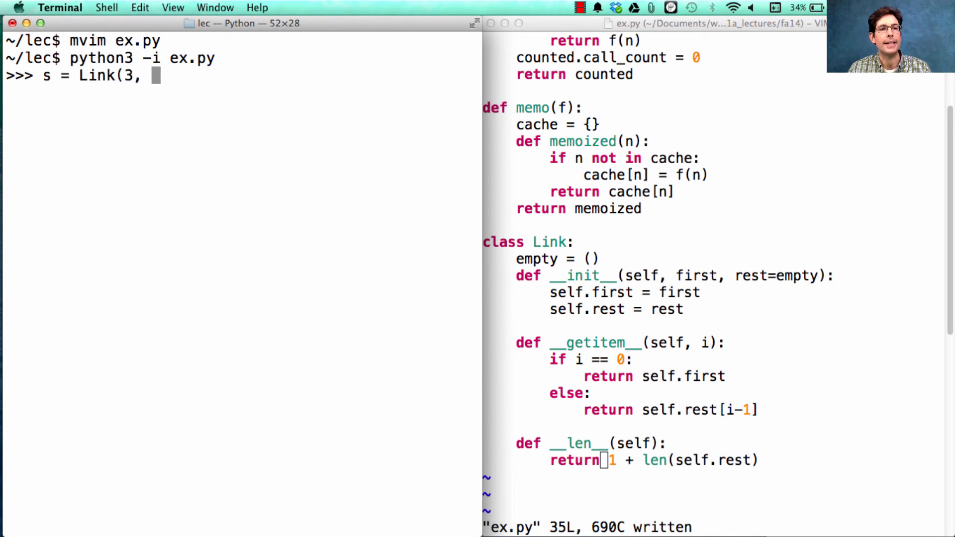
{"action": "type", "text": "Link"}
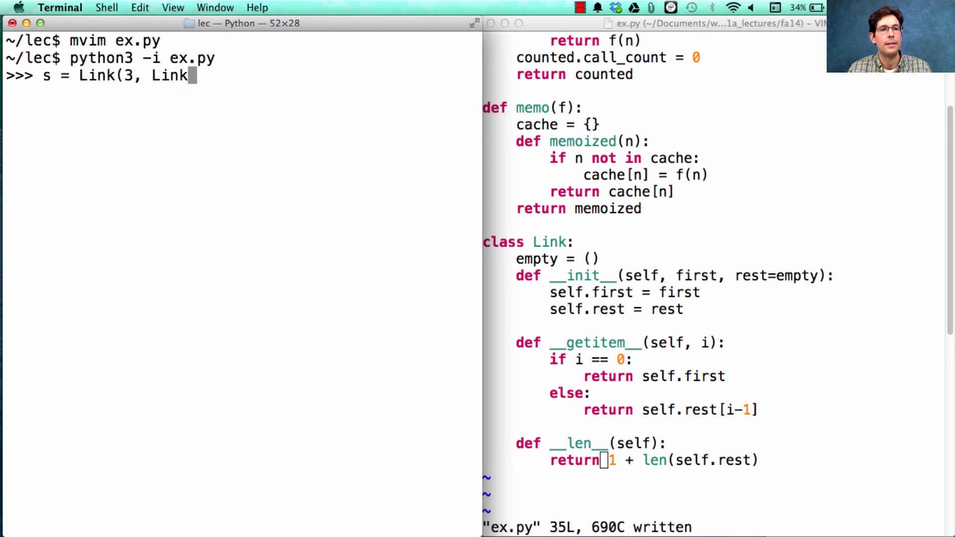
{"action": "type", "text": "(4, Link"}
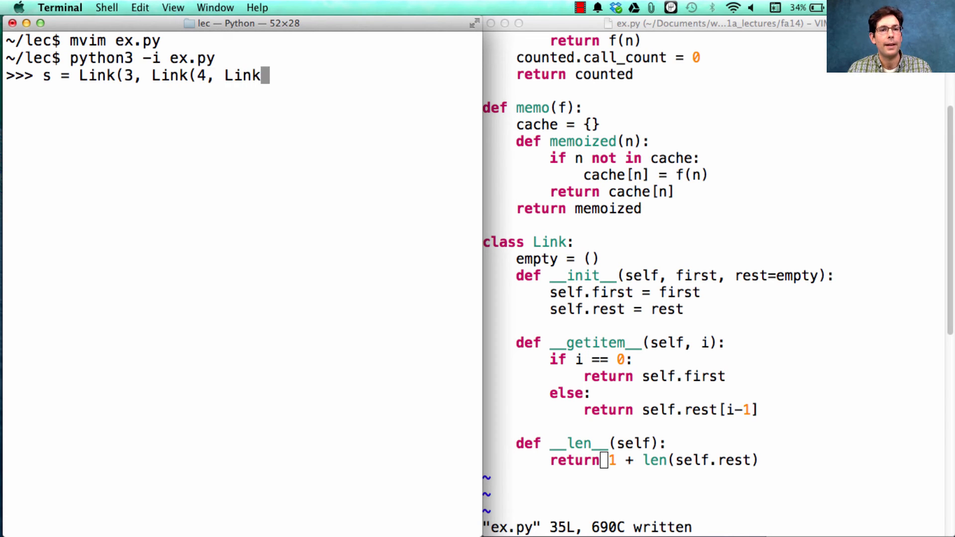
{"action": "type", "text": "(5)))"}
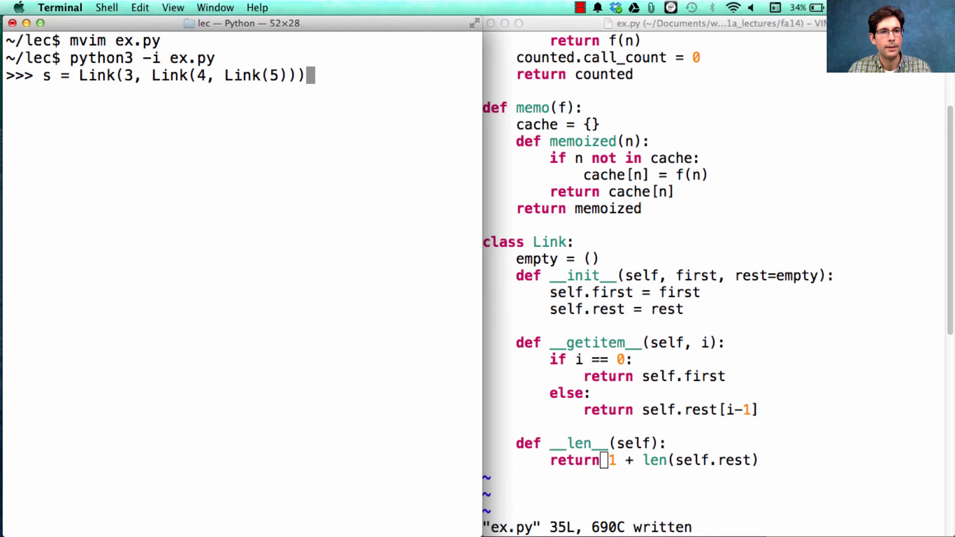
{"action": "type", "text": "len(s"}
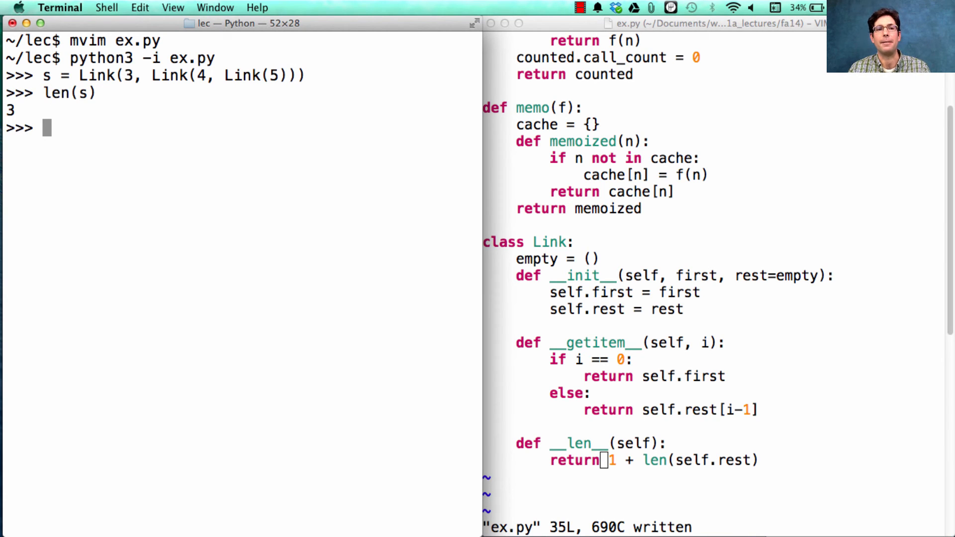
{"action": "type", "text": "s["}
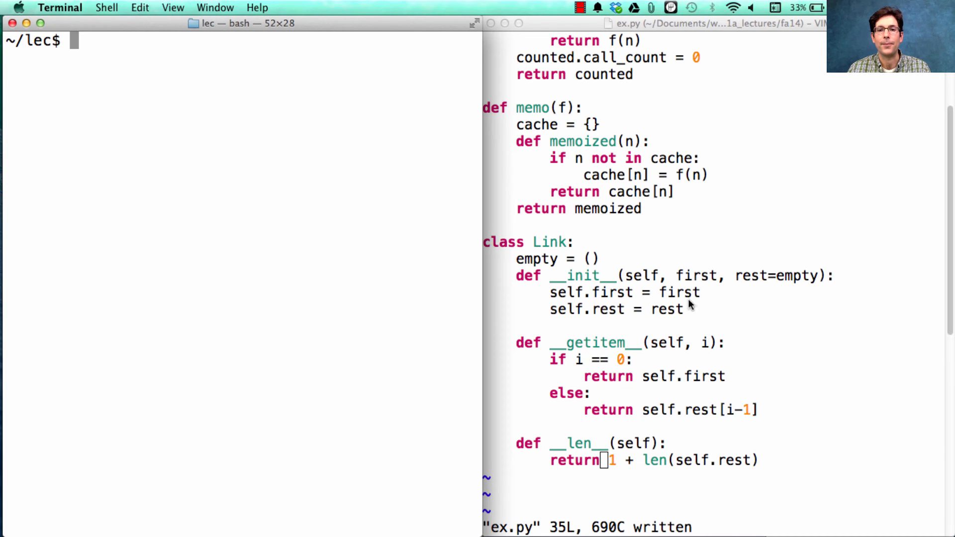
{"action": "key", "text": "o"}
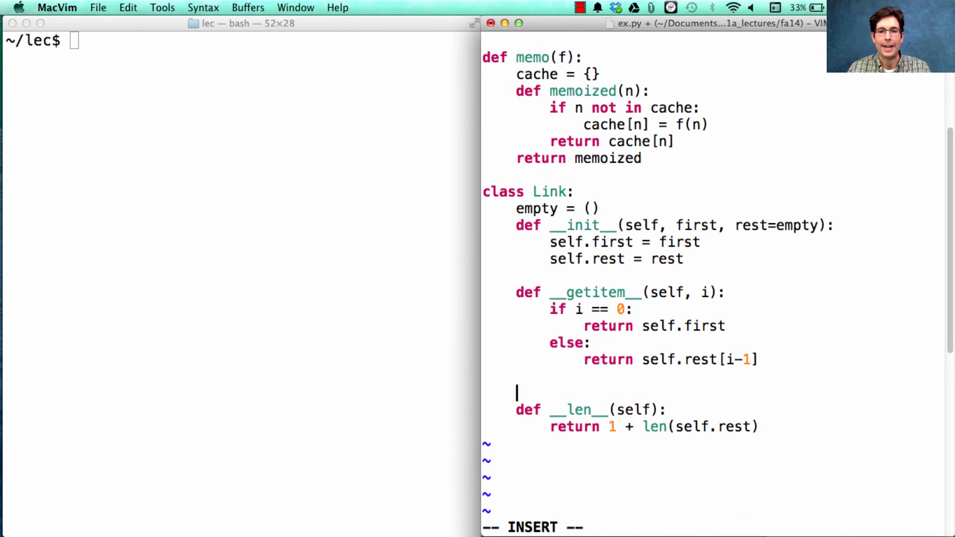
{"action": "type", "text": "@count"}
{"action": "left_click", "coordinate": [241, 41]}
{"action": "type", "text": "python3 -i ex.py"}
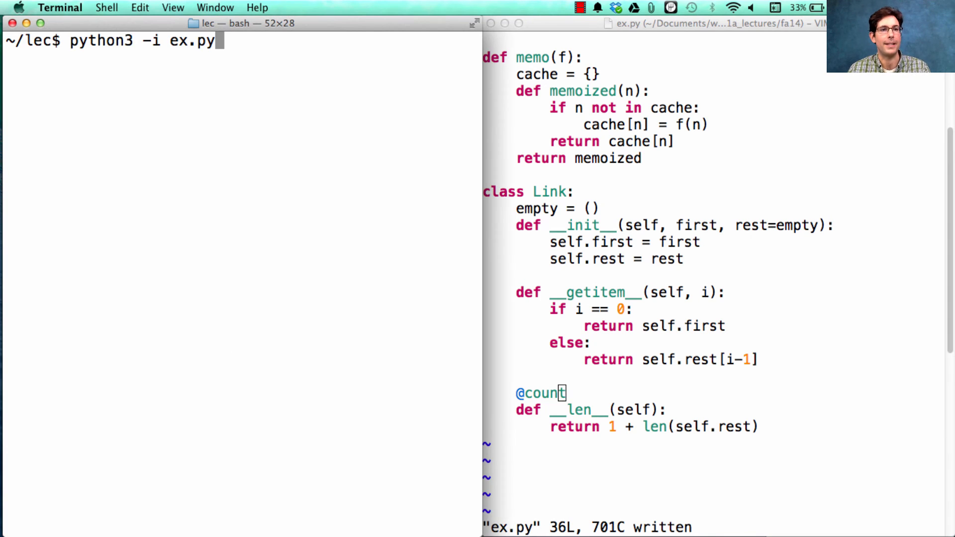
{"action": "type", "text": "s[1]"}
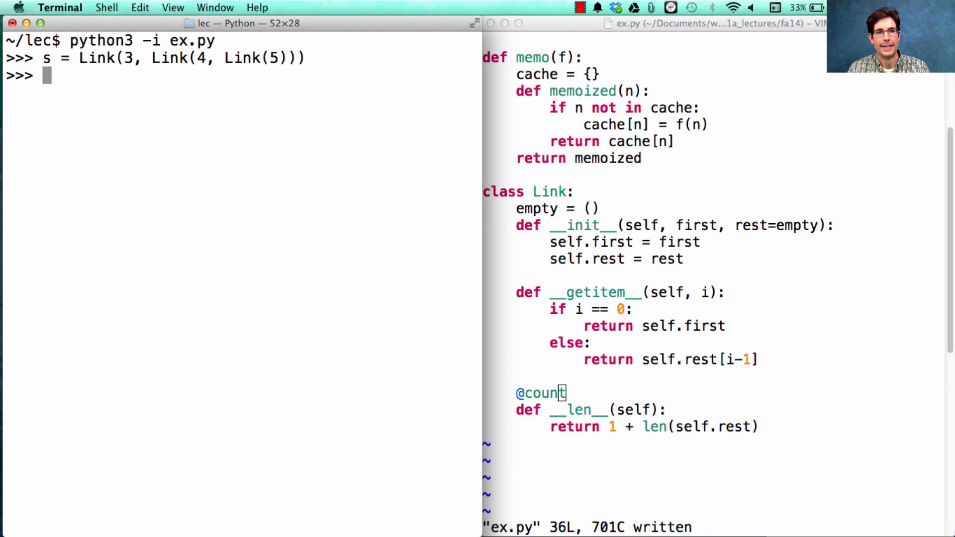
{"action": "type", "text": "s."}
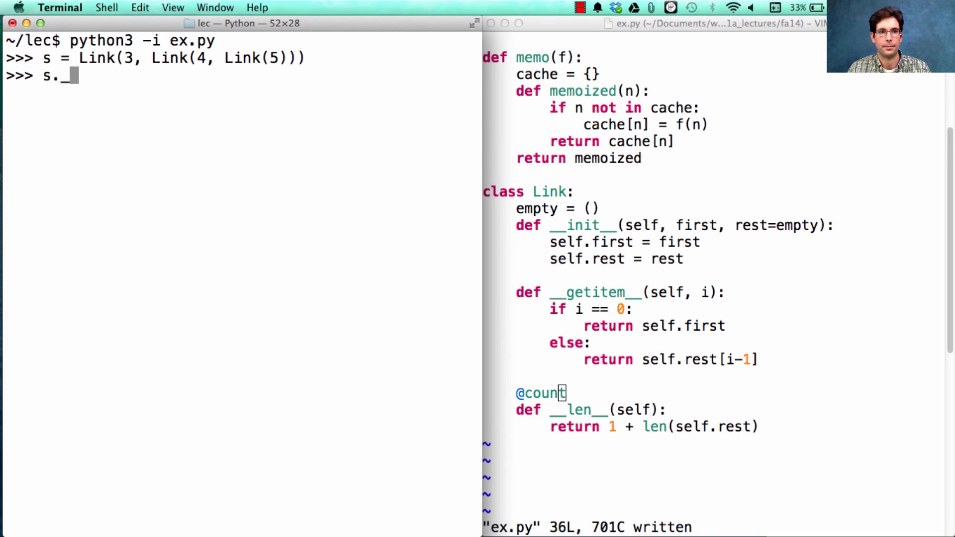
{"action": "type", "text": "__len__"}
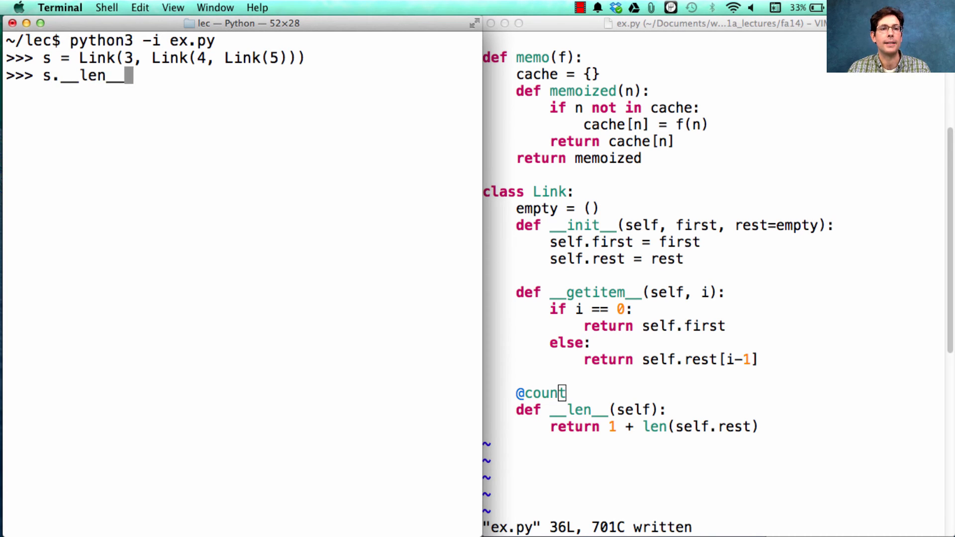
{"action": "type", "text": ".call_count"}
{"action": "type", "text": "len(s"}
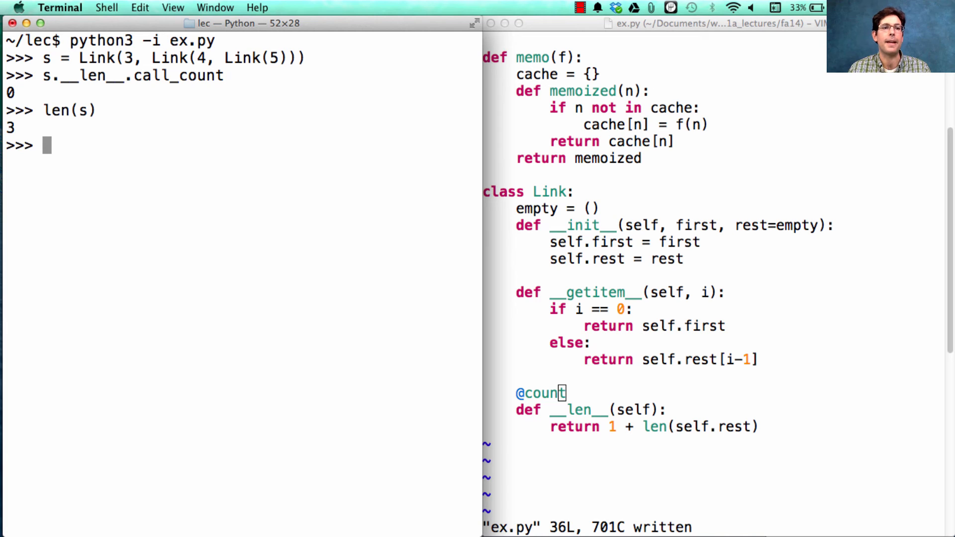
Step: After computing the length, confirm s.__len__.call_count is 3 and evaluate s
{"action": "type", "text": "s.__len__.call_count"}
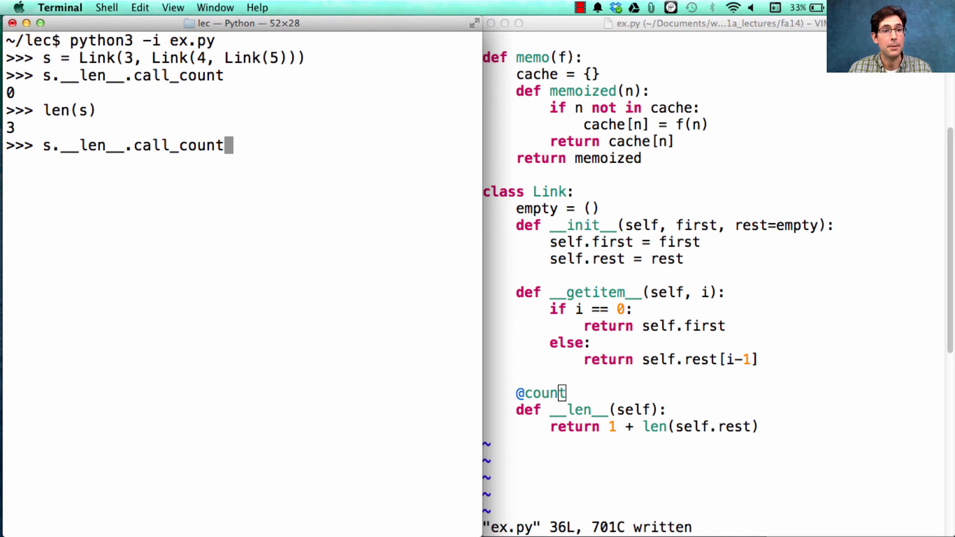
{"action": "key", "text": "Return"}
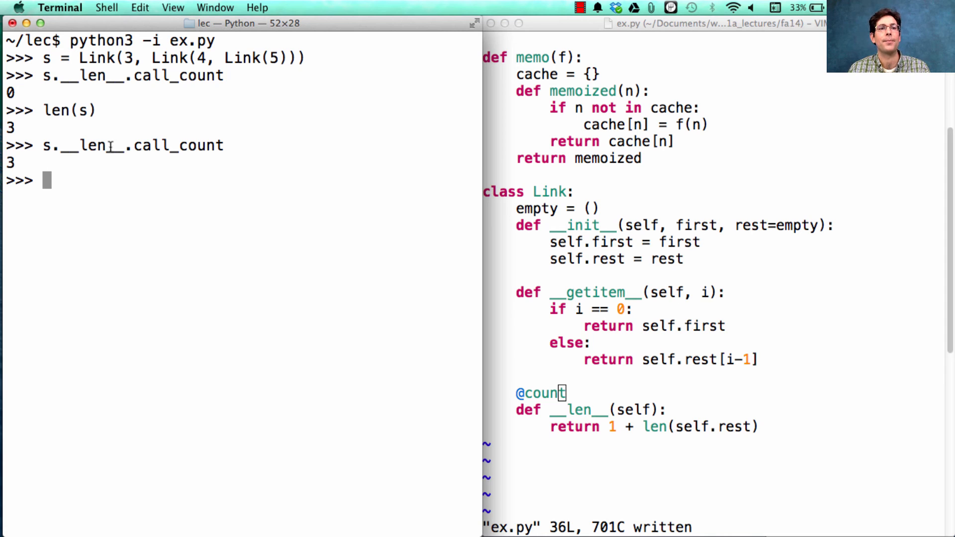
{"action": "mouse_move", "coordinate": [181, 62]}
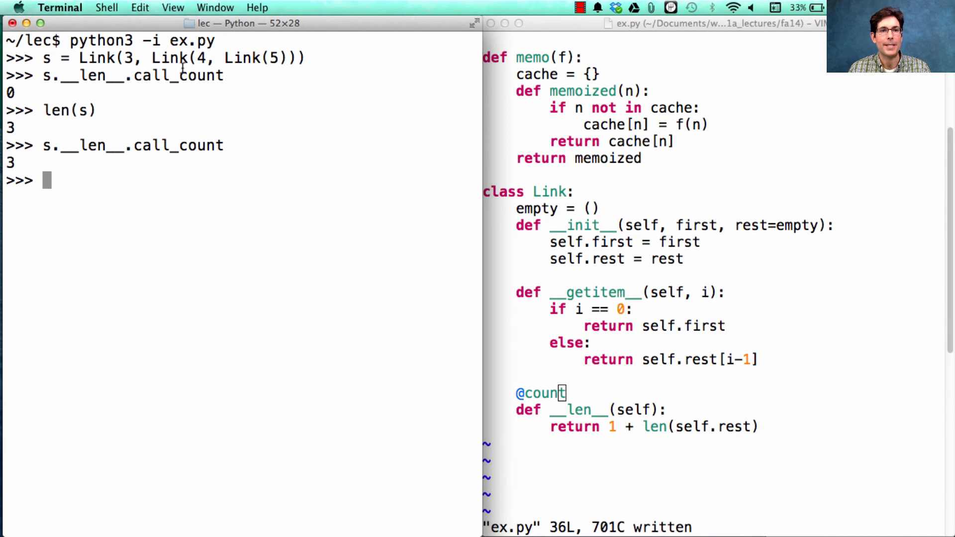
{"action": "mouse_move", "coordinate": [290, 64]}
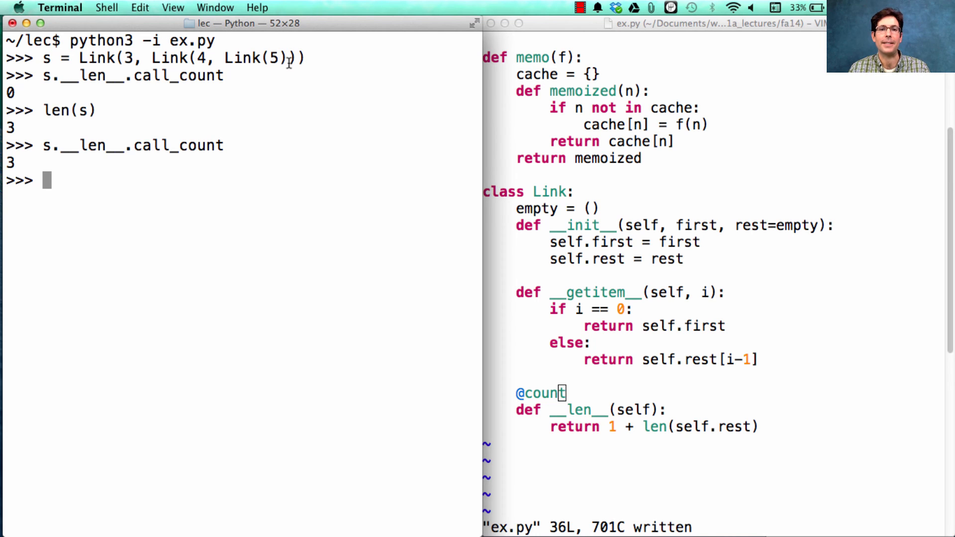
{"action": "type", "text": "s"}
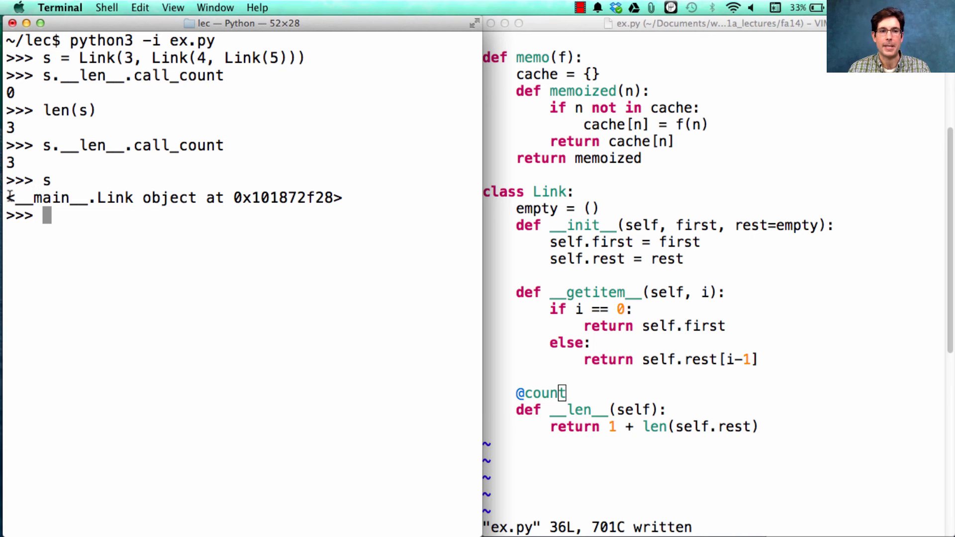
{"action": "mouse_move", "coordinate": [374, 210]}
{"action": "type", "text": "def"}
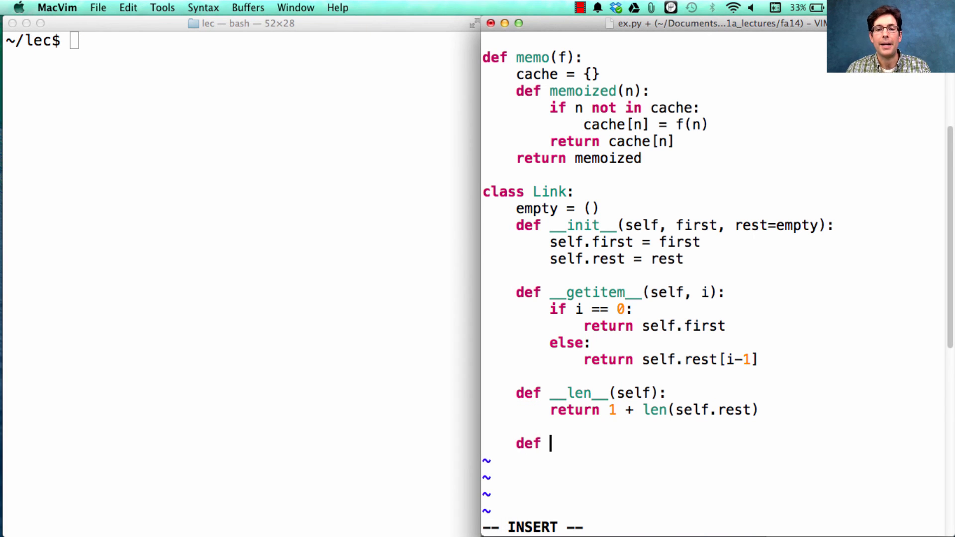
Step: Define __repr__(self) returning 'Link({0}{1})'.format(self.first, rest_repr)
{"action": "type", "text": "__repr__("}
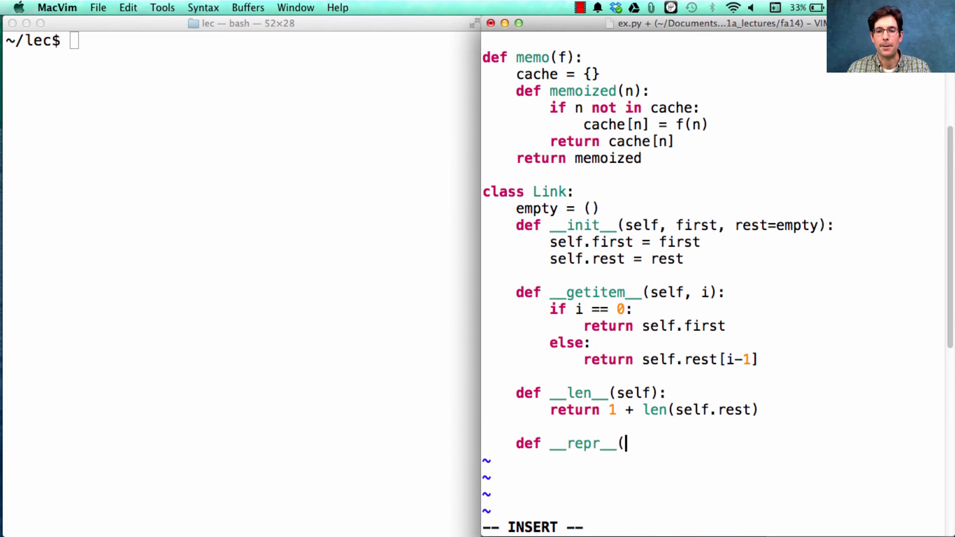
{"action": "type", "text": "self):"}
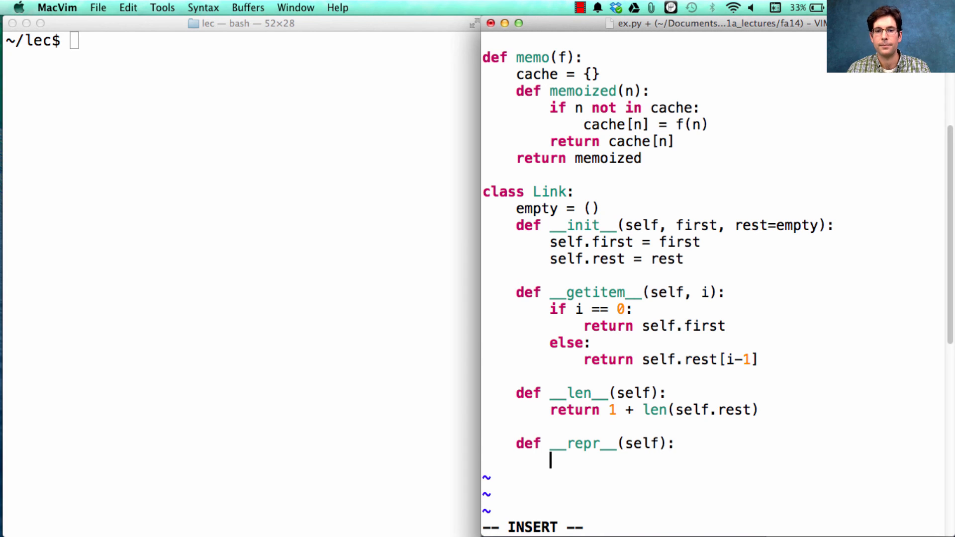
{"action": "scroll", "scroll_direction": "down", "scroll_amount": 3}
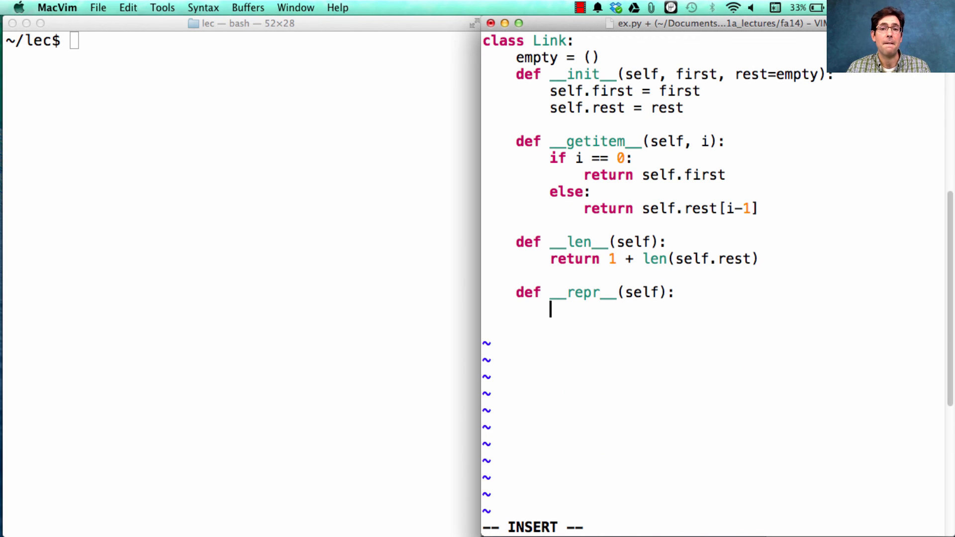
{"action": "type", "text": "re"}
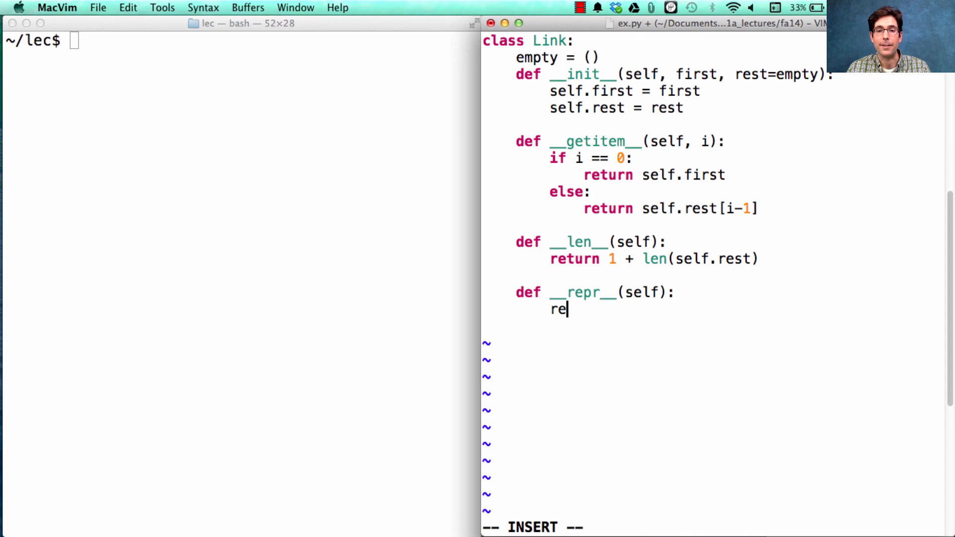
{"action": "type", "text": "turn 'Ll"}
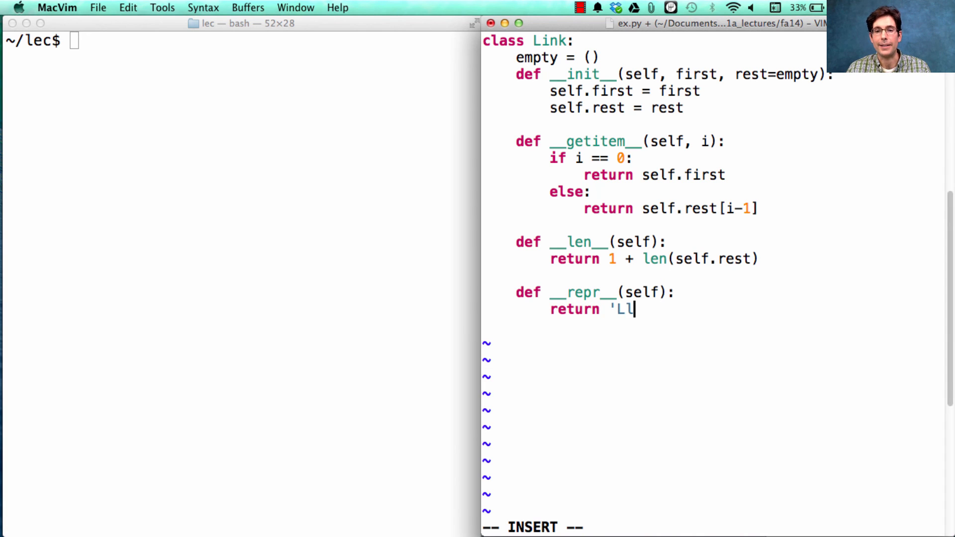
{"action": "type", "text": "nk({0"}
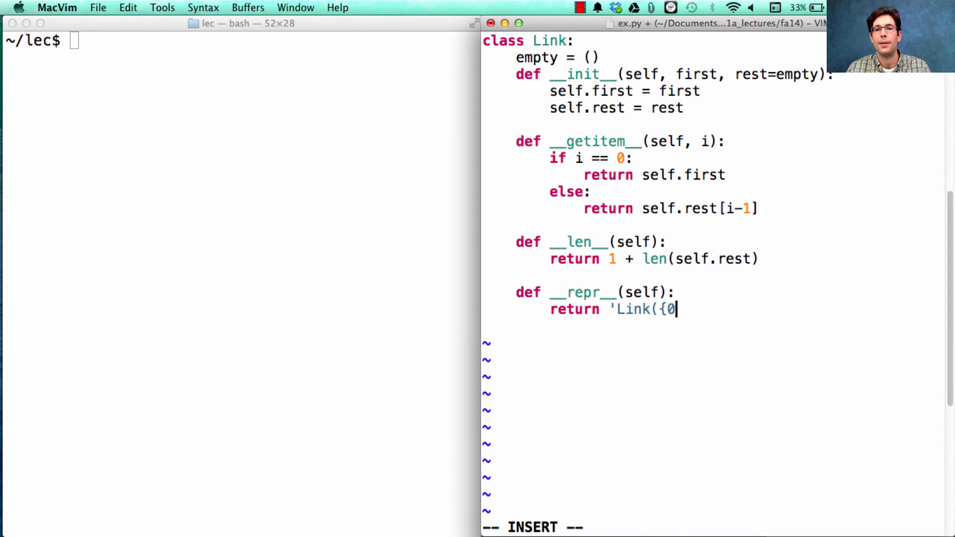
{"action": "type", "text": "}{1})'.format(self.first,"}
{"action": "type", "text": "rest_rep"}
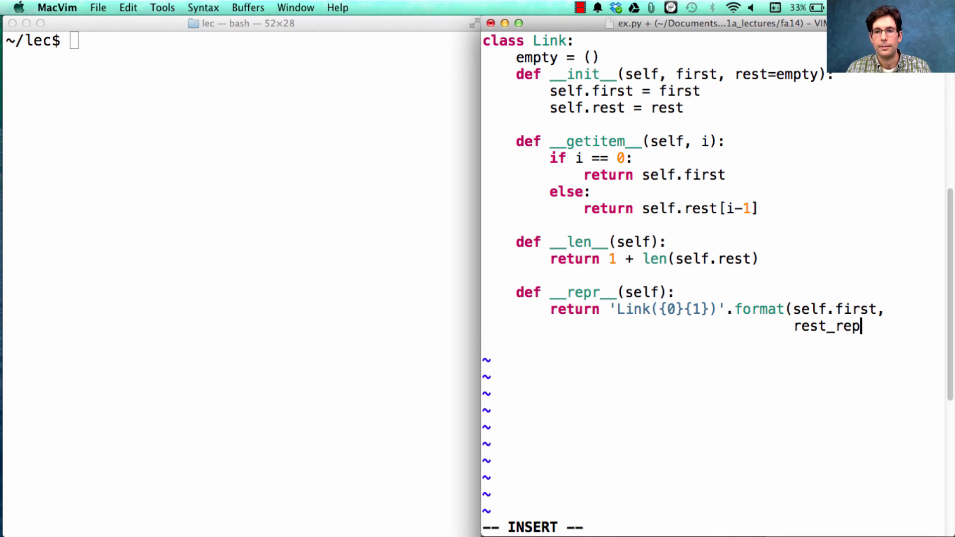
{"action": "type", "text": "r)"}
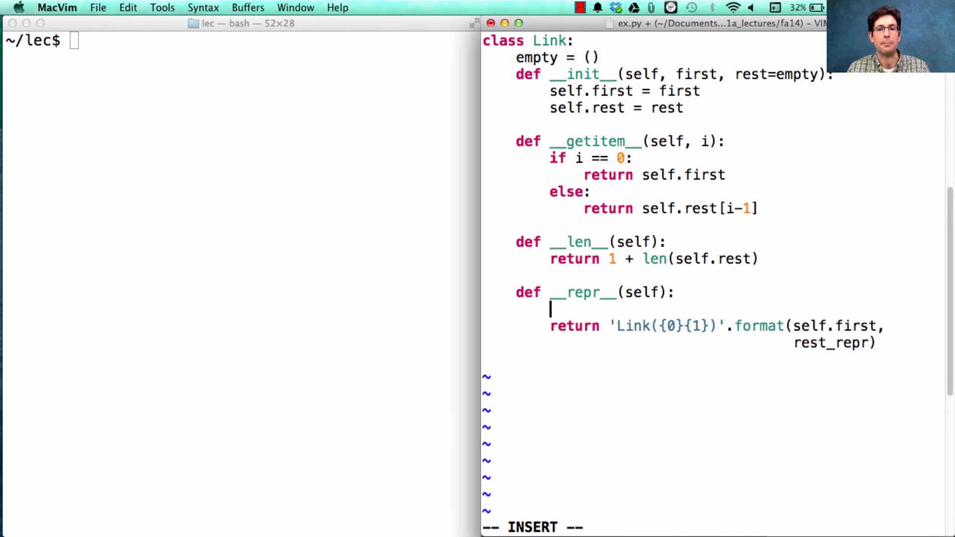
Step: Add if self.rest: rest_repr = ', ' + repr(self.rest) followed by an else: branch
{"action": "type", "text": "if"}
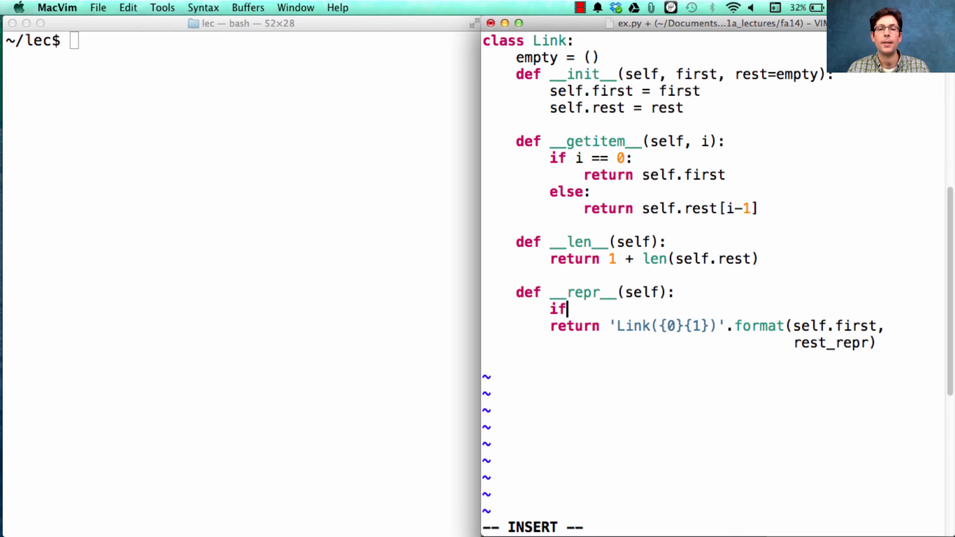
{"action": "type", "text": "self.rest:"}
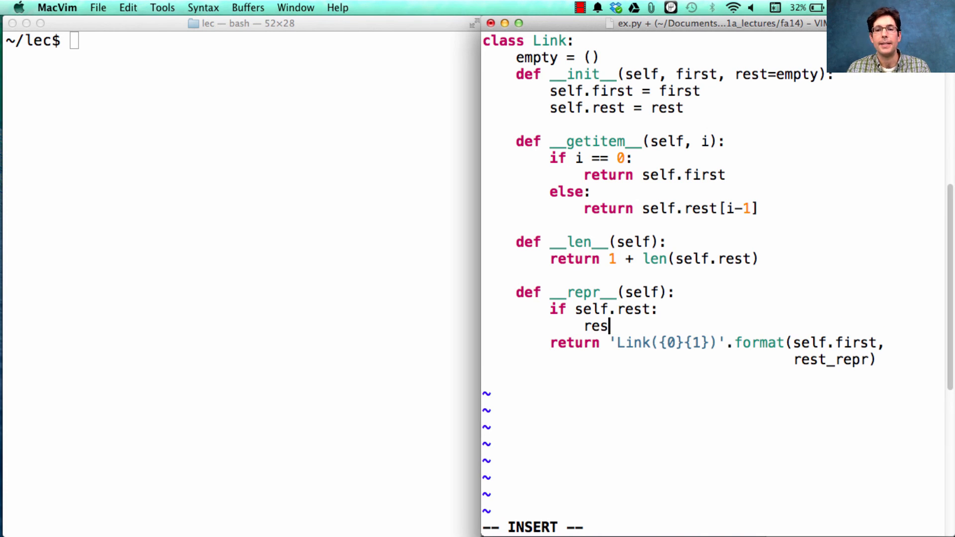
{"action": "type", "text": "_"}
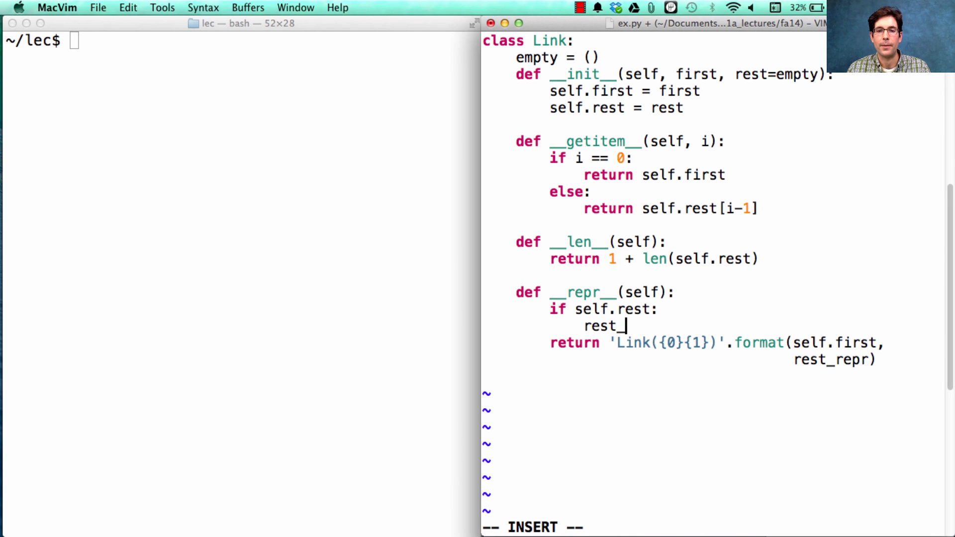
{"action": "type", "text": "repr"}
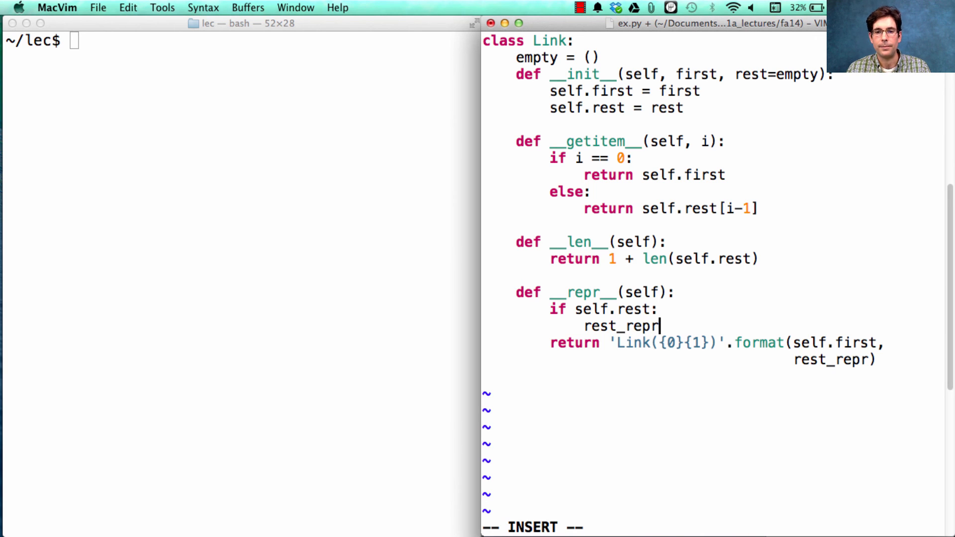
{"action": "type", "text": "= ', '"}
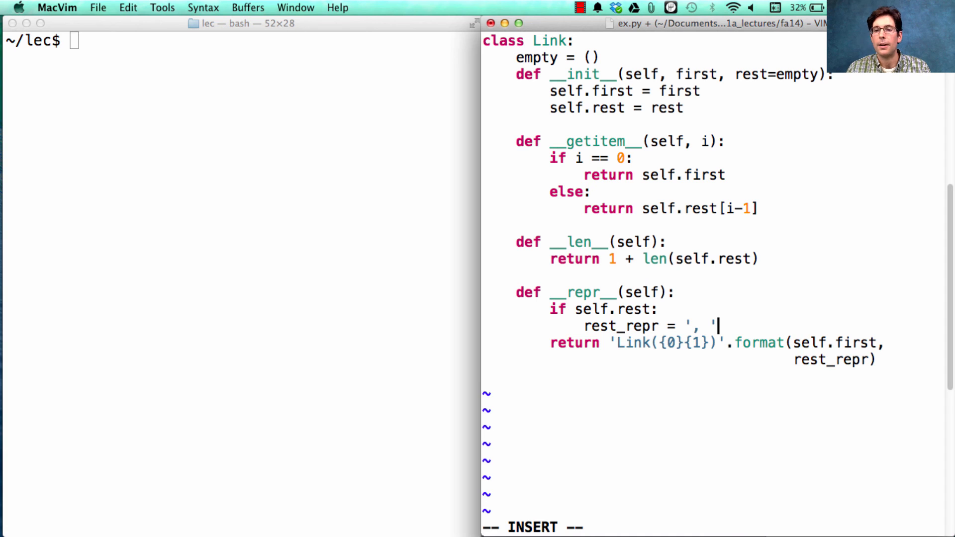
{"action": "type", "text": "+"}
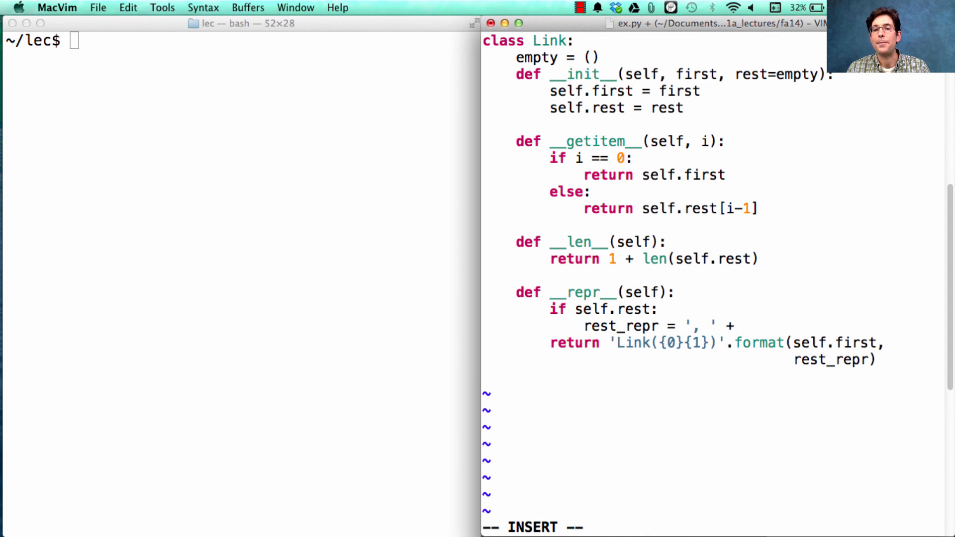
{"action": "type", "text": "repr(s"}
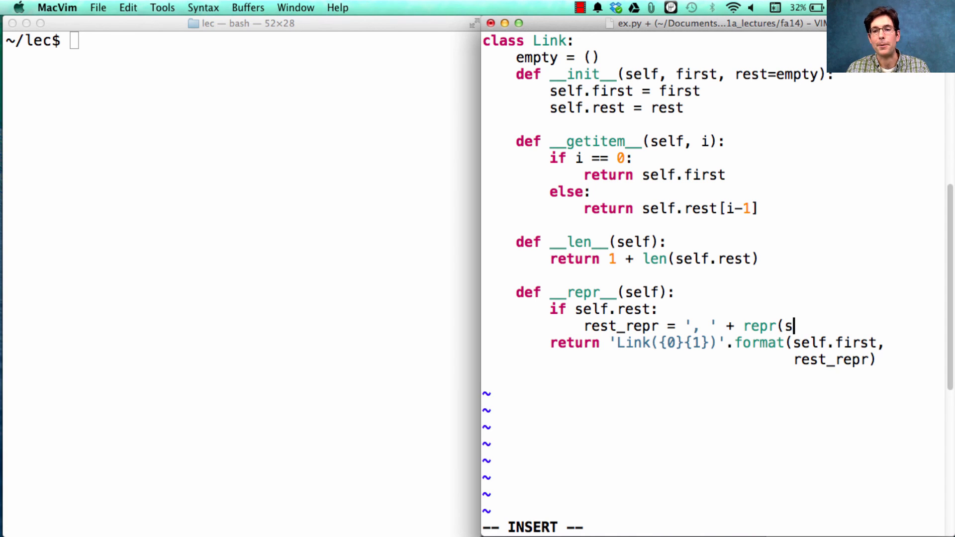
{"action": "type", "text": "elf.rest)"}
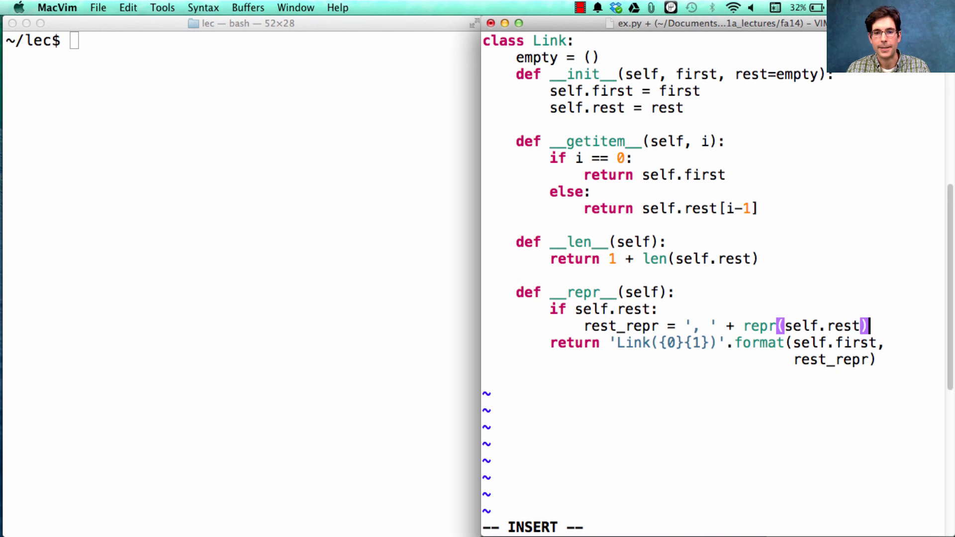
{"action": "type", "text": "e"}
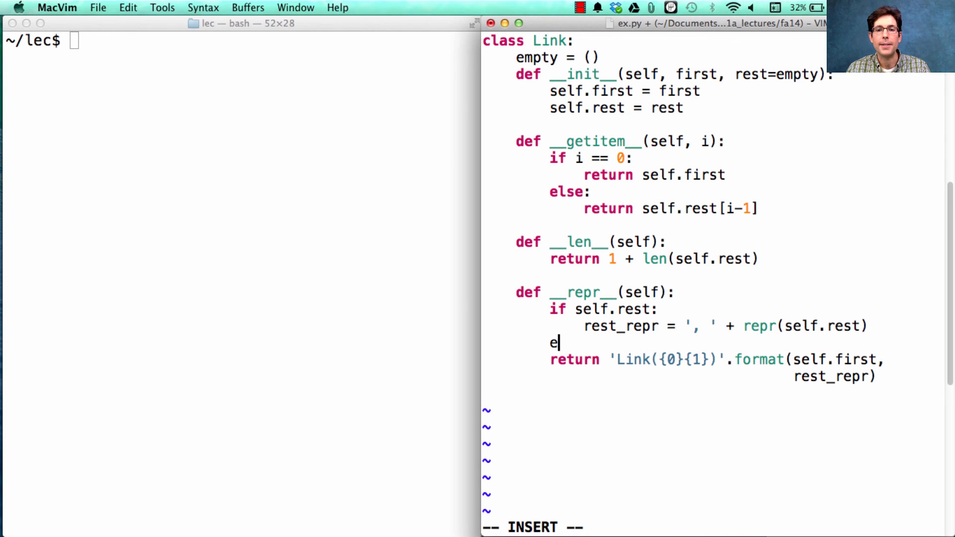
{"action": "type", "text": "lse:"}
{"action": "left_click", "coordinate": [239, 41]}
{"action": "type", "text": "python3 -i ex.py"}
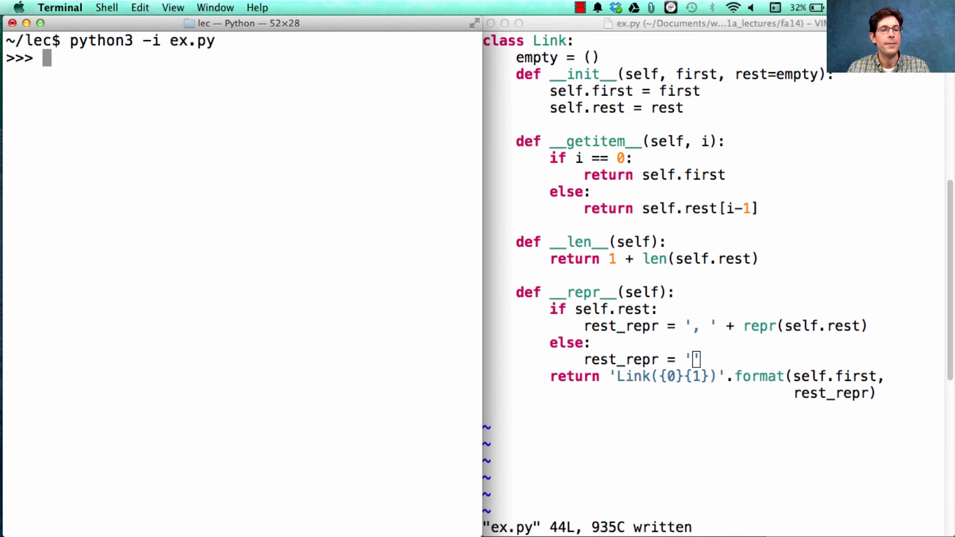
{"action": "mouse_move", "coordinate": [365, 321]}
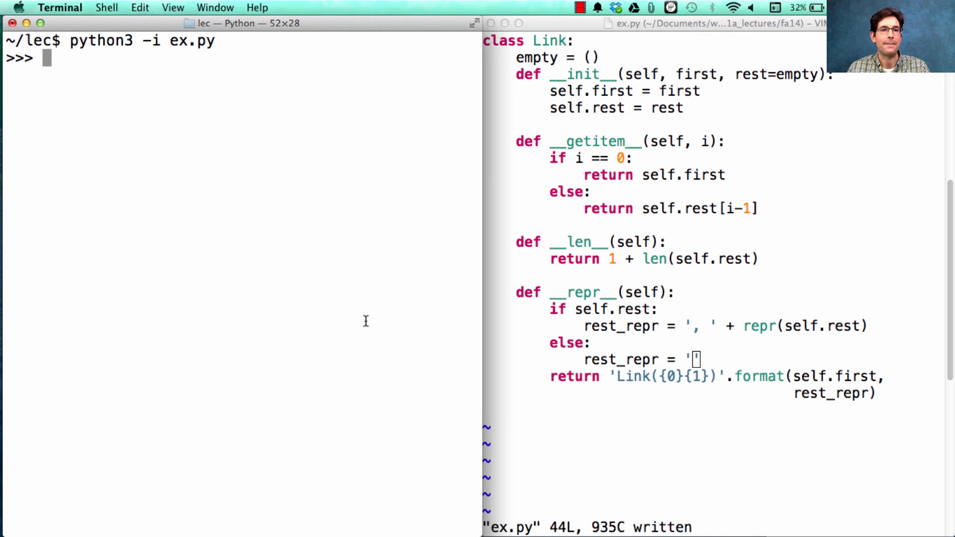
Step: Evaluate Link(1, Link(2, Link(3))) to confirm it echoes back via the new __repr__
{"action": "type", "text": "Link(1,"}
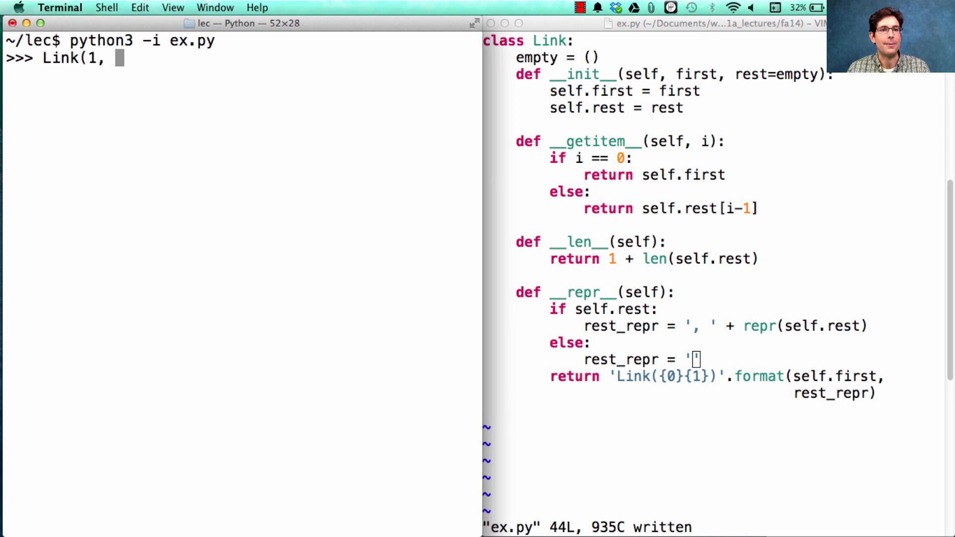
{"action": "type", "text": "Link(2<"}
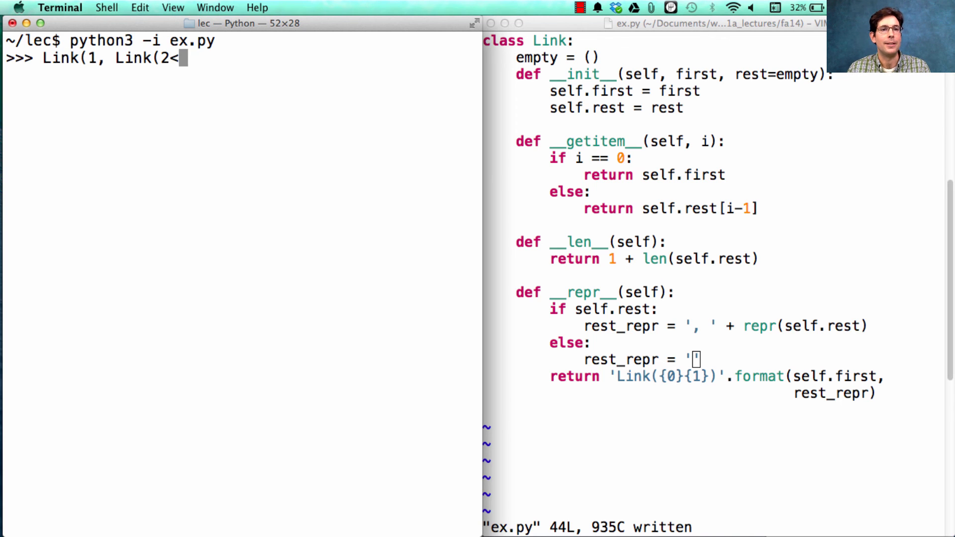
{"action": "type", "text": ", Link"}
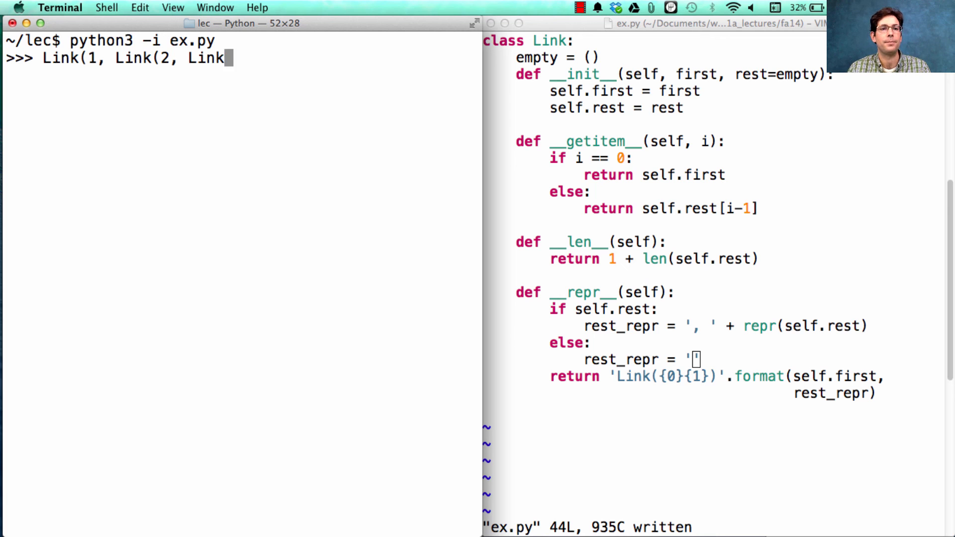
{"action": "key", "text": "Return"}
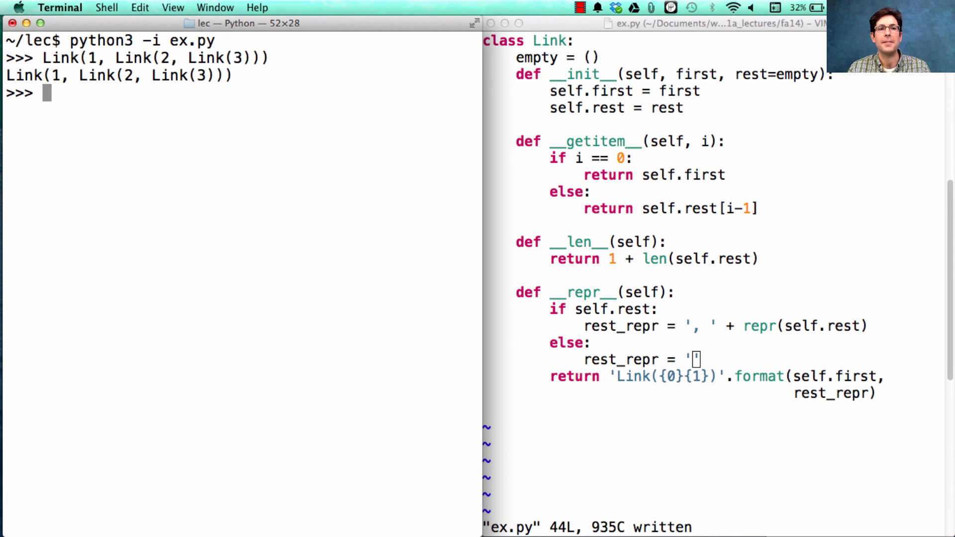